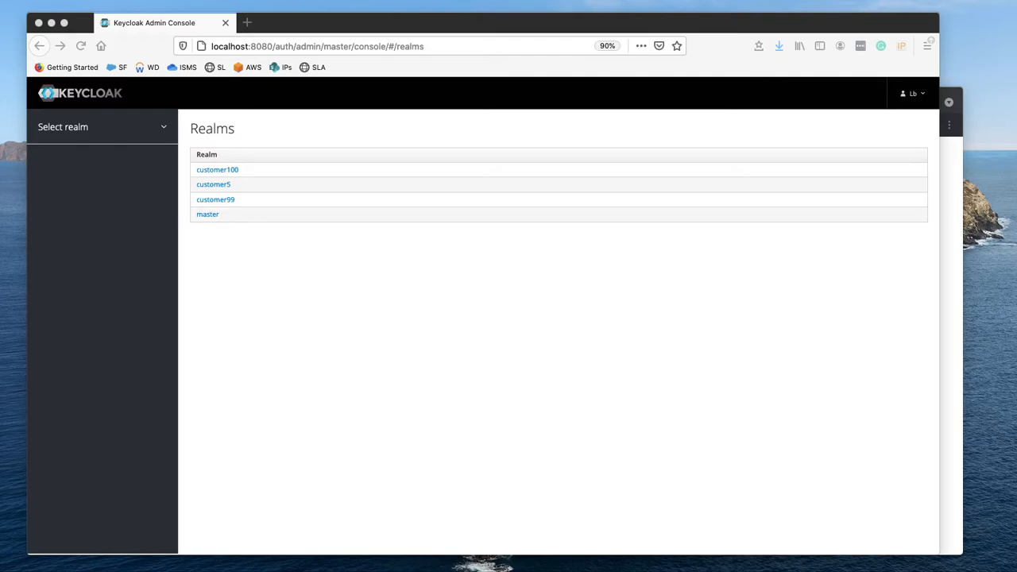
{"action": "mouse_move", "coordinate": [117, 131]}
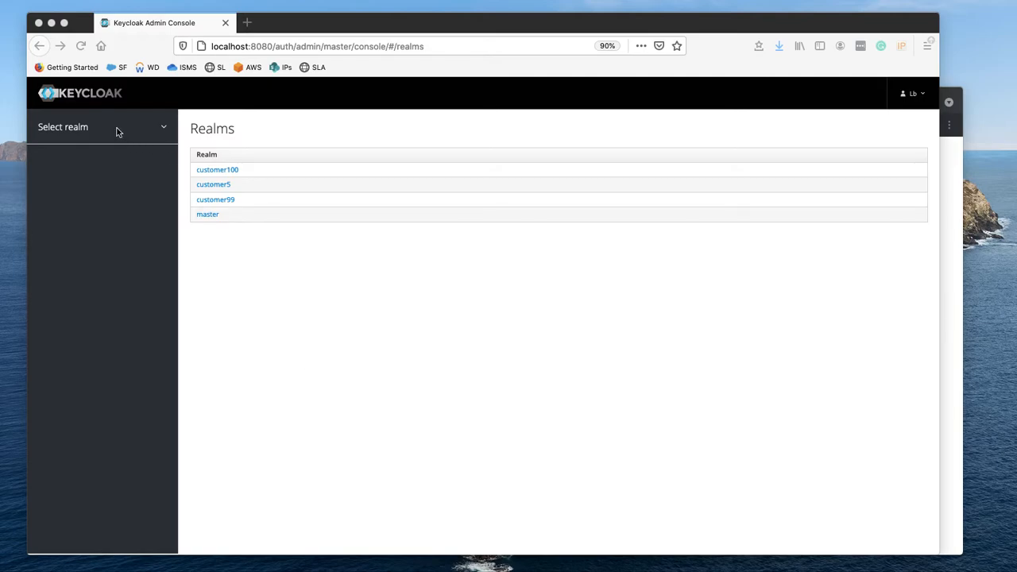
- Add an enabled realm named customer101 from the realm selector
{"action": "left_click", "coordinate": [102, 126]}
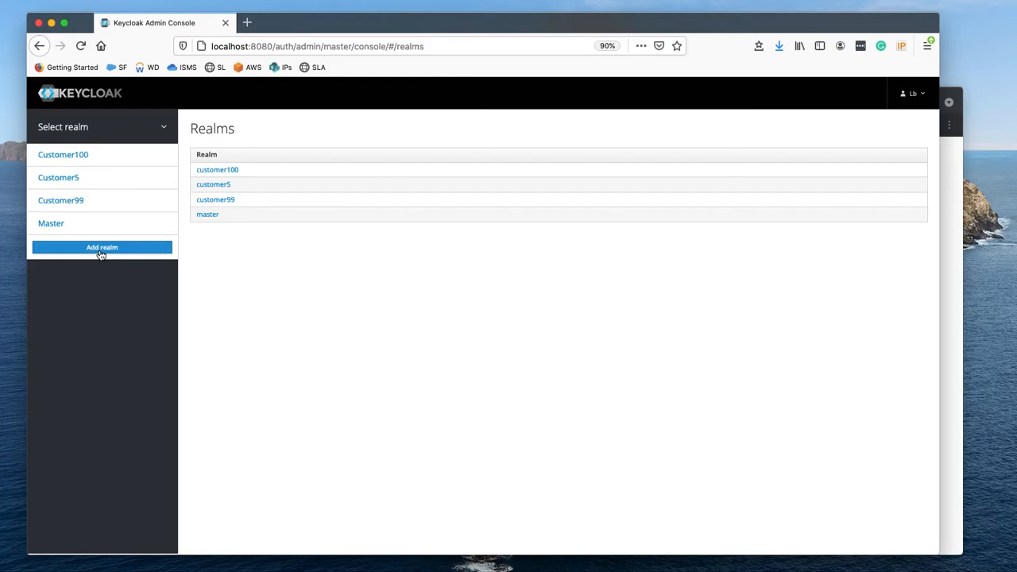
{"action": "type", "text": "cus"}
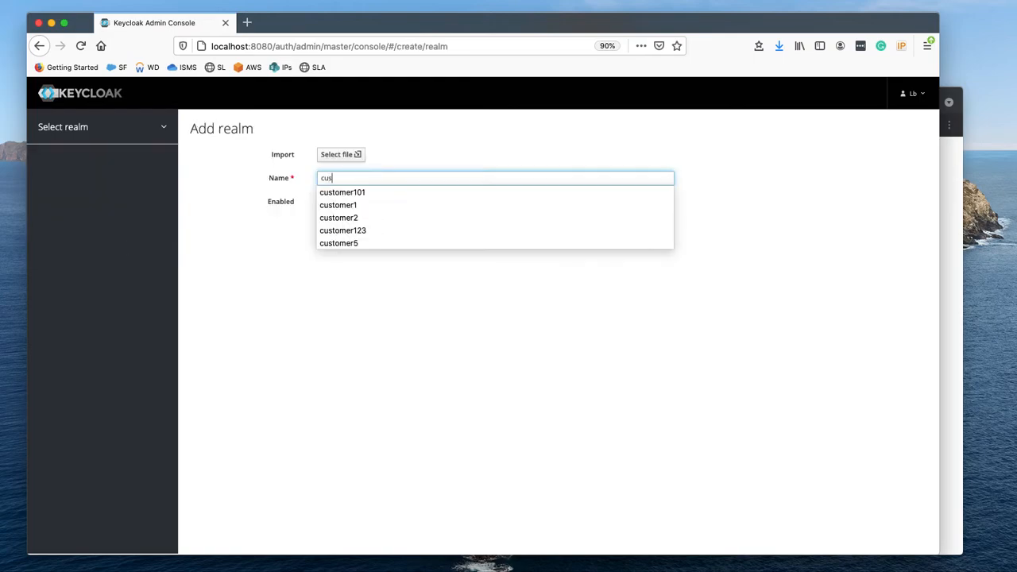
{"action": "left_click", "coordinate": [342, 192]}
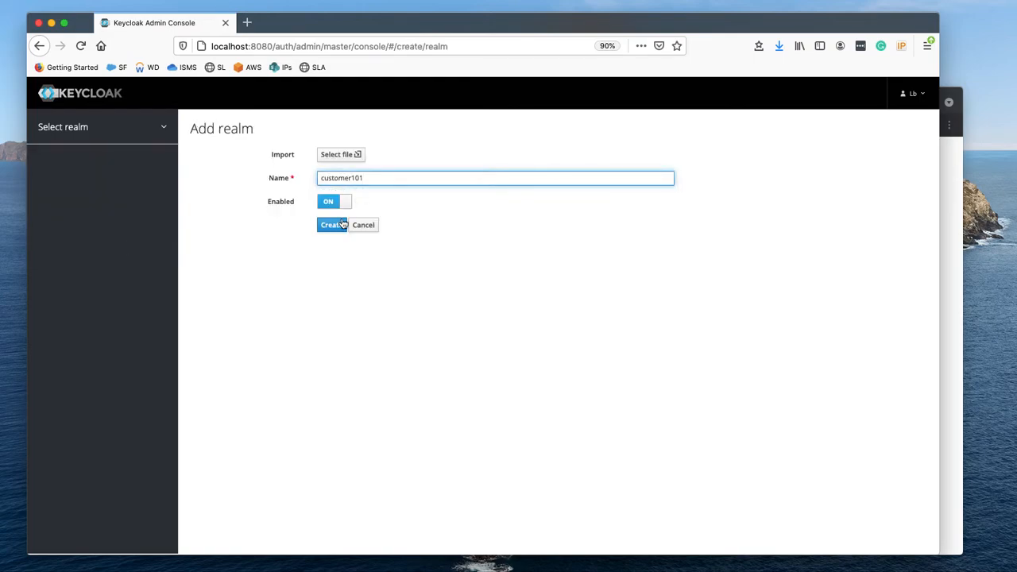
{"action": "left_click", "coordinate": [331, 224]}
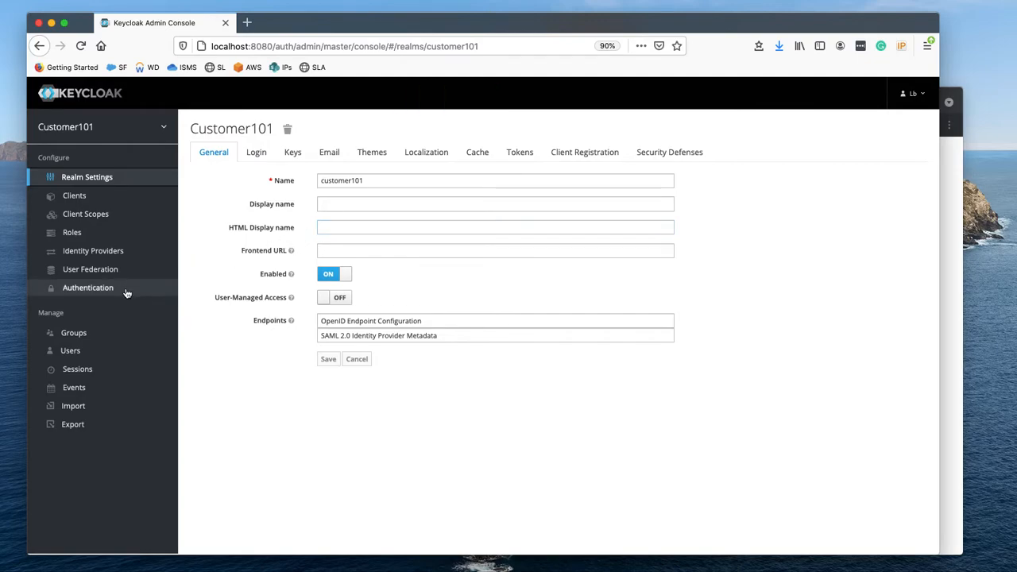
- Open customer101's Authentication section to view the Browser flow
{"action": "left_click", "coordinate": [87, 287]}
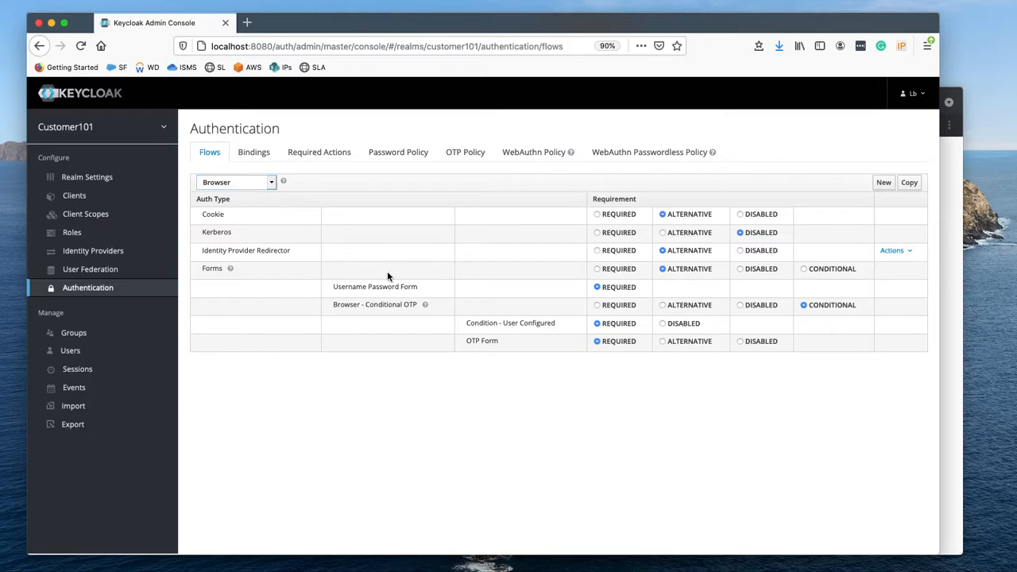
{"action": "mouse_move", "coordinate": [245, 222]}
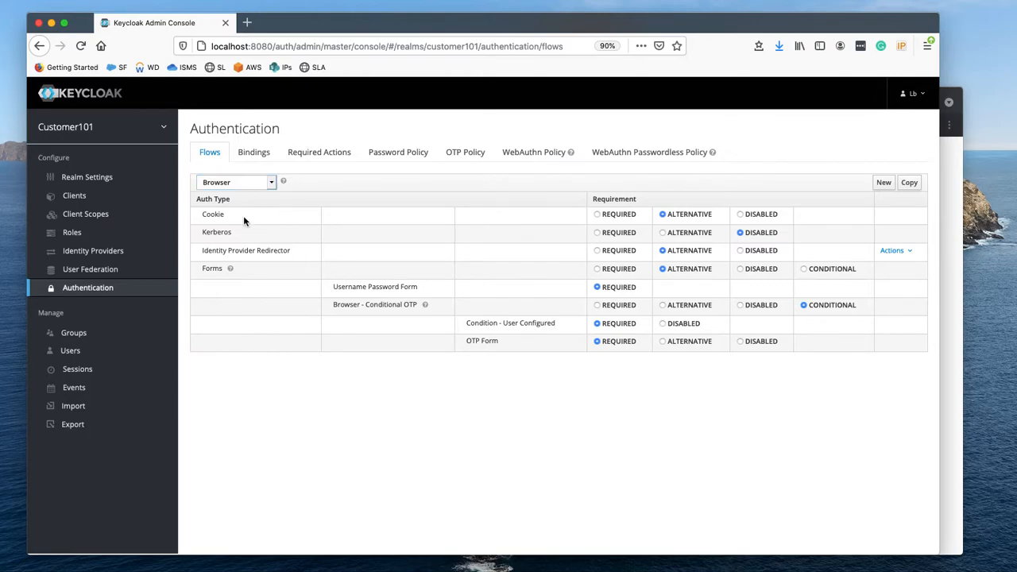
{"action": "mouse_move", "coordinate": [251, 239]}
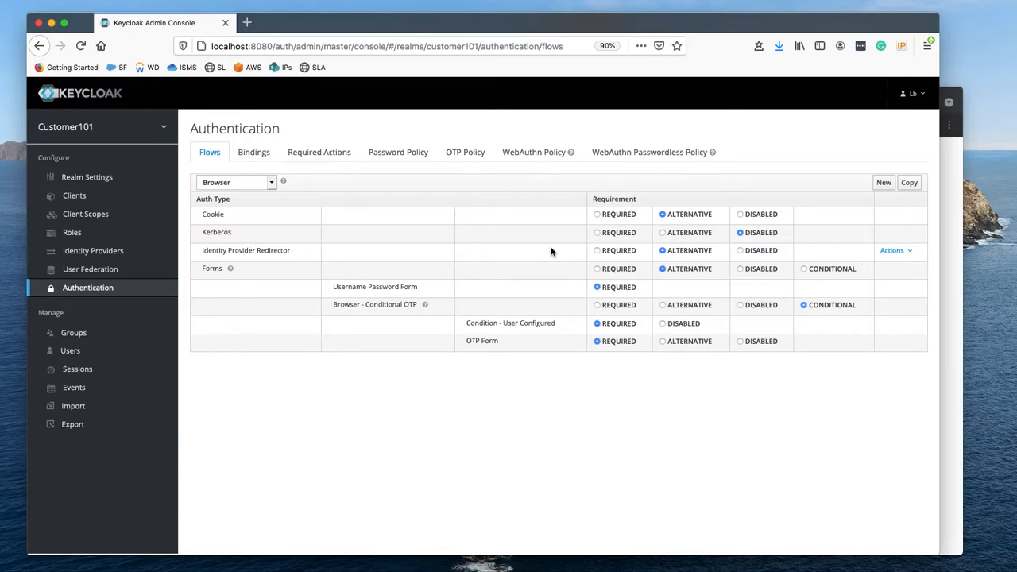
{"action": "mouse_move", "coordinate": [666, 226]}
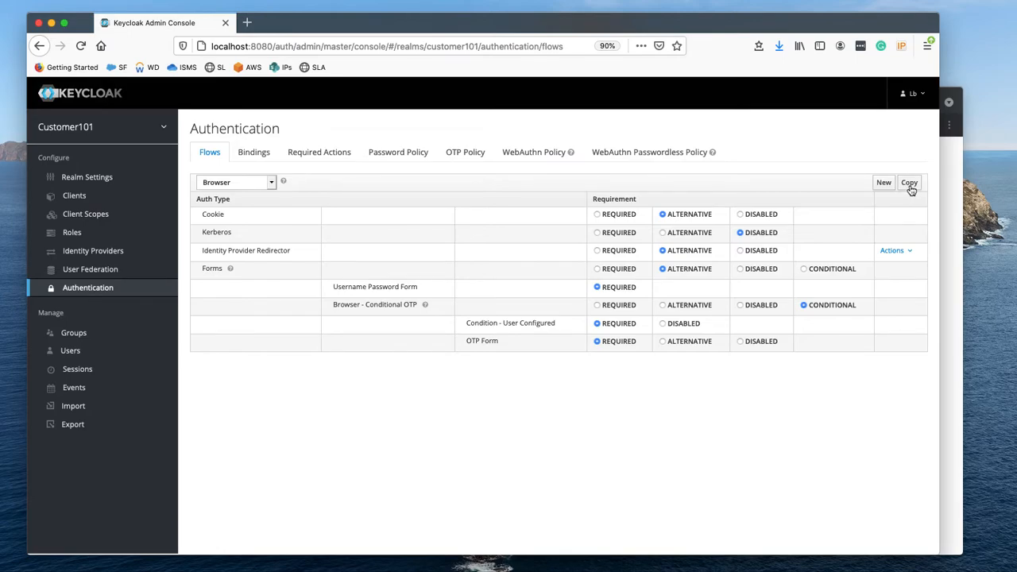
- Copy the Browser flow under the new name '3 Alternatives'
{"action": "left_click", "coordinate": [908, 182]}
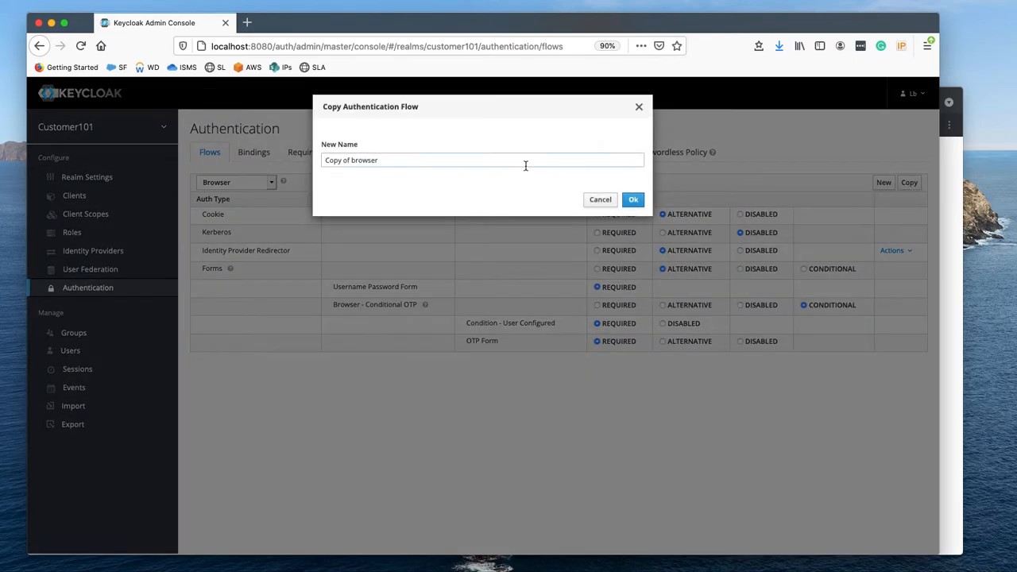
{"action": "type", "text": "3"}
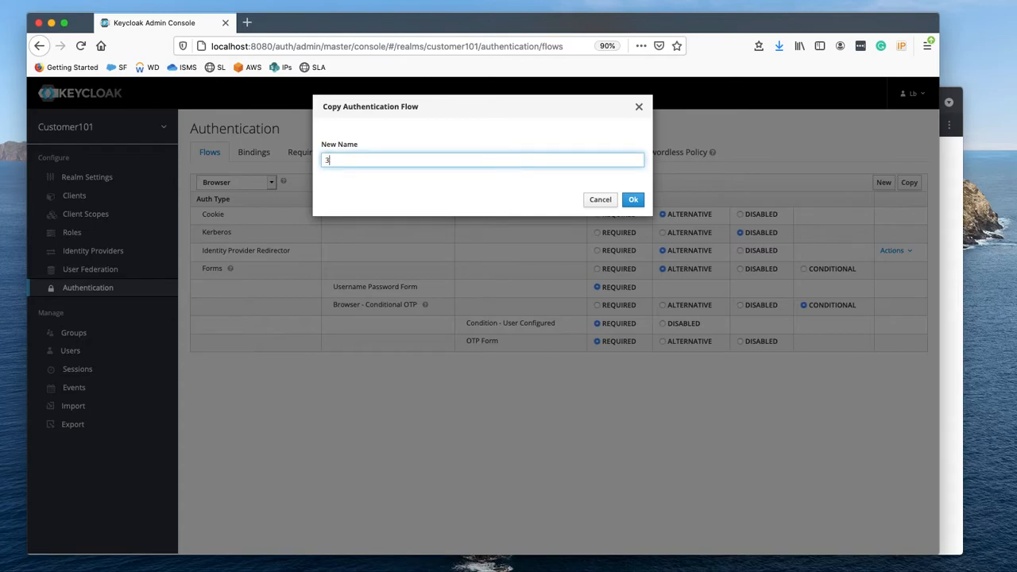
{"action": "type", "text": "alternativ"}
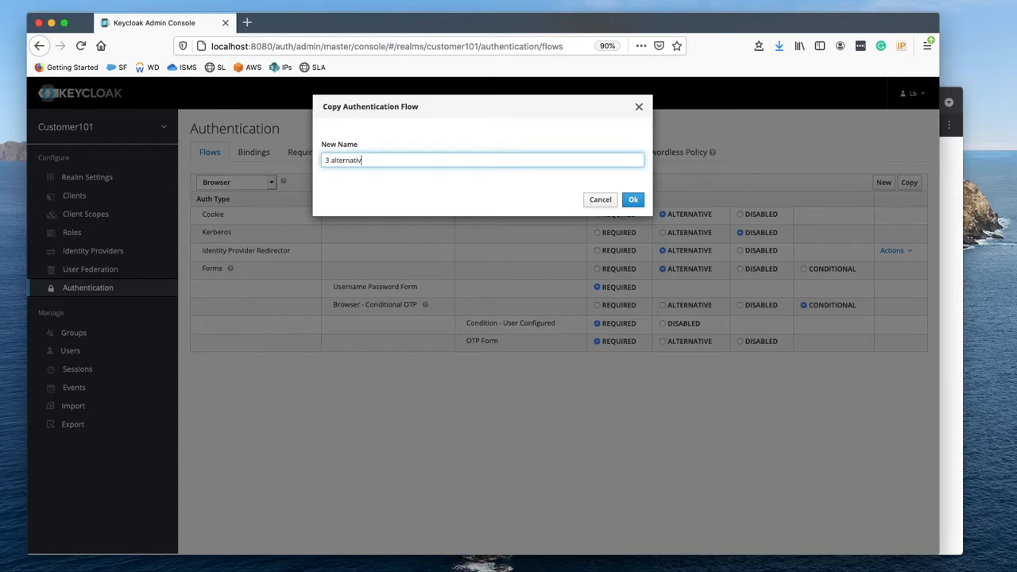
{"action": "left_click", "coordinate": [633, 200]}
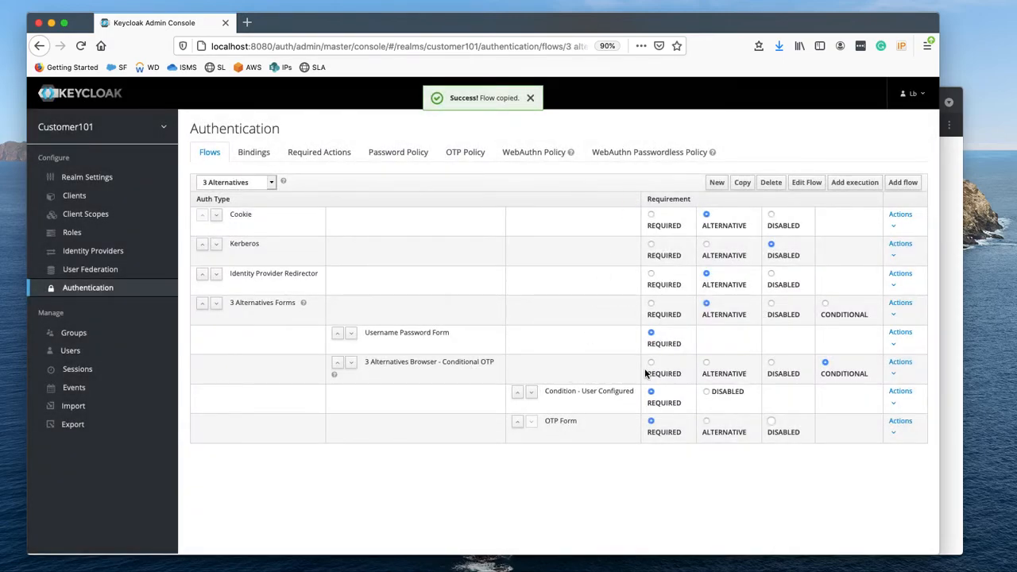
{"action": "mouse_move", "coordinate": [692, 376]}
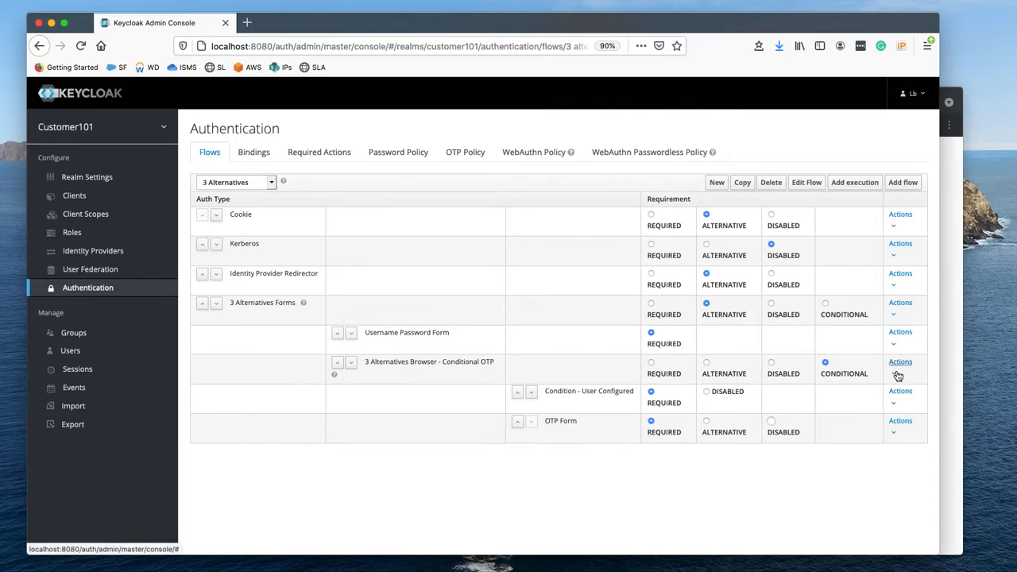
- Delete the Conditional OTP subflow from the 3 Alternatives flow
{"action": "left_click", "coordinate": [900, 361]}
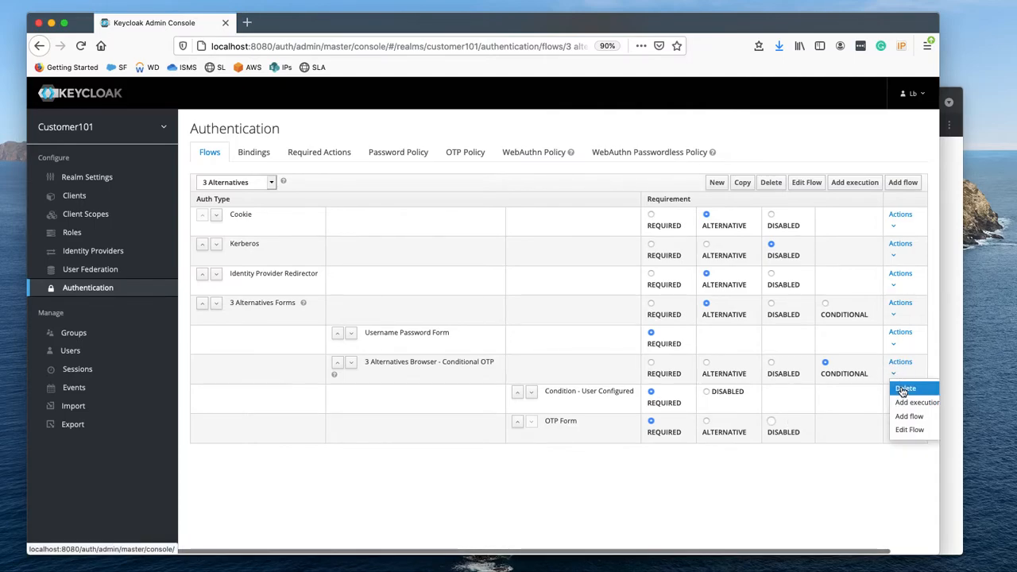
{"action": "left_click", "coordinate": [905, 389]}
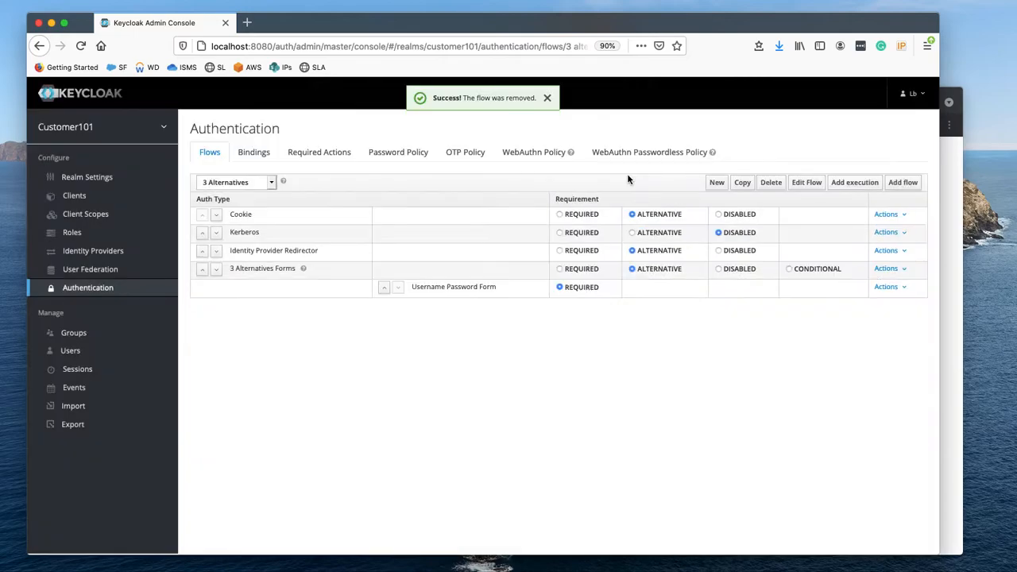
{"action": "mouse_move", "coordinate": [433, 296]}
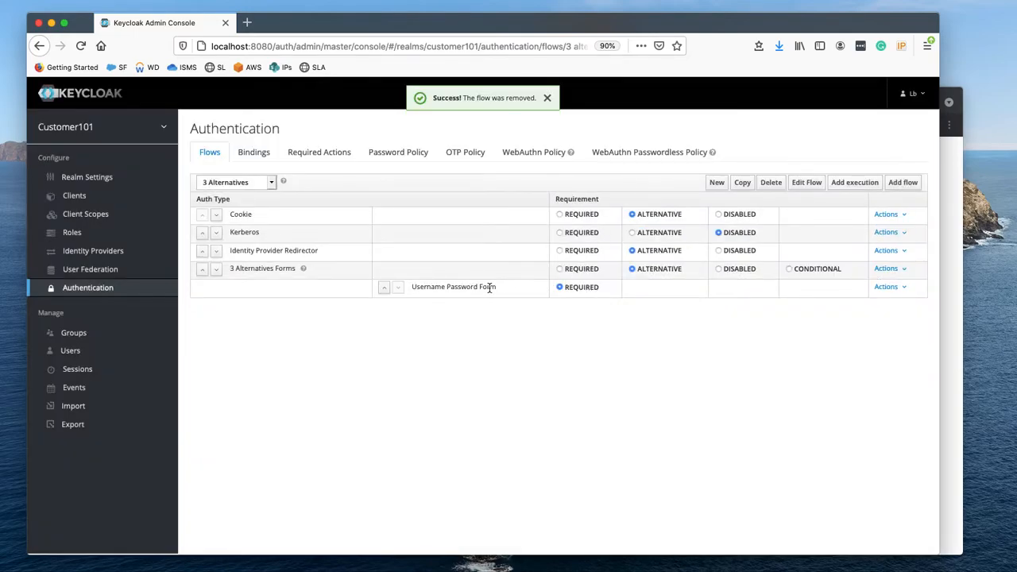
{"action": "left_click", "coordinate": [547, 98]}
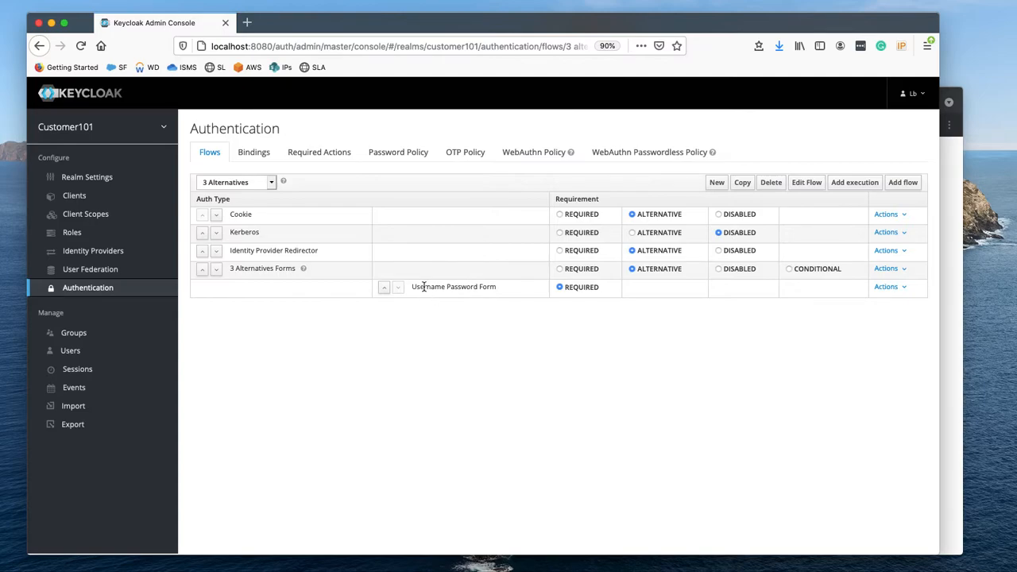
{"action": "mouse_move", "coordinate": [465, 291]}
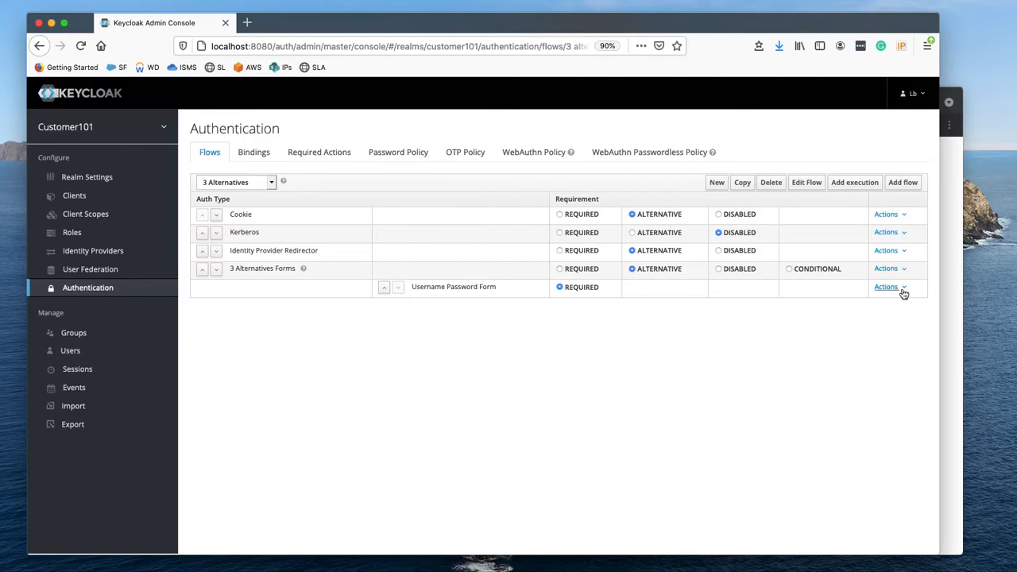
- Delete the Username Password Form execution, confirming the removal
{"action": "left_click", "coordinate": [887, 287]}
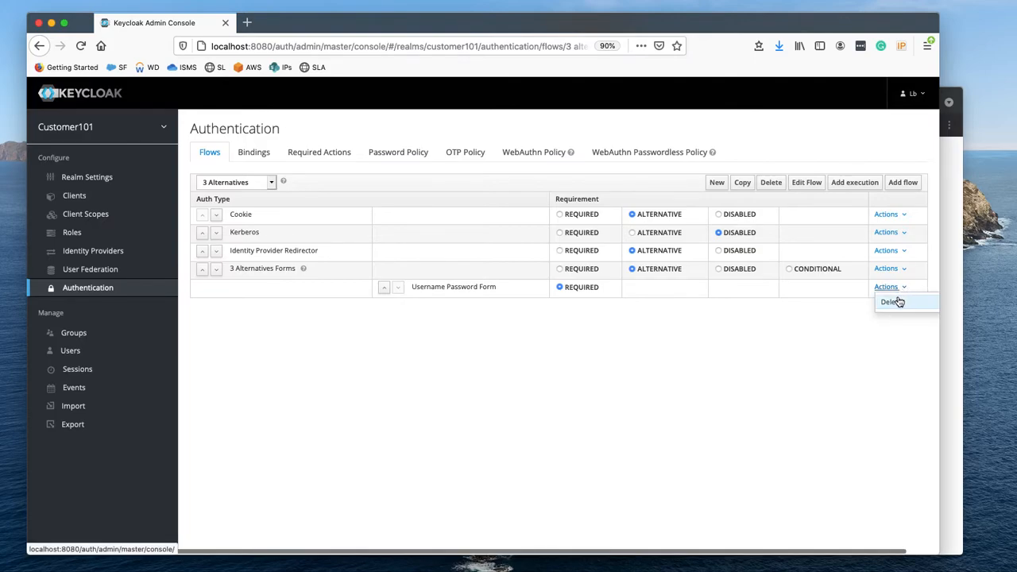
{"action": "left_click", "coordinate": [890, 302]}
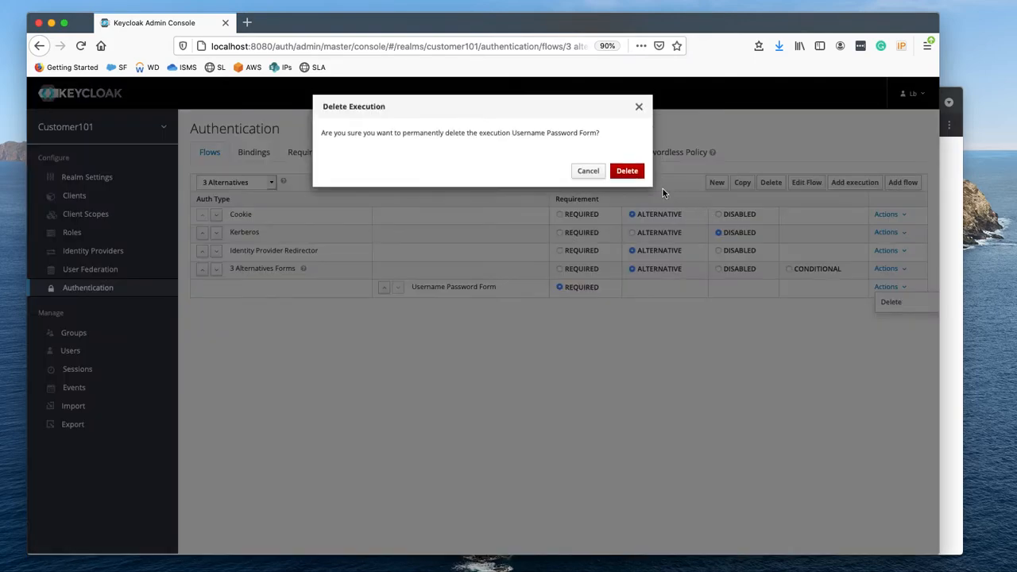
{"action": "left_click", "coordinate": [627, 170]}
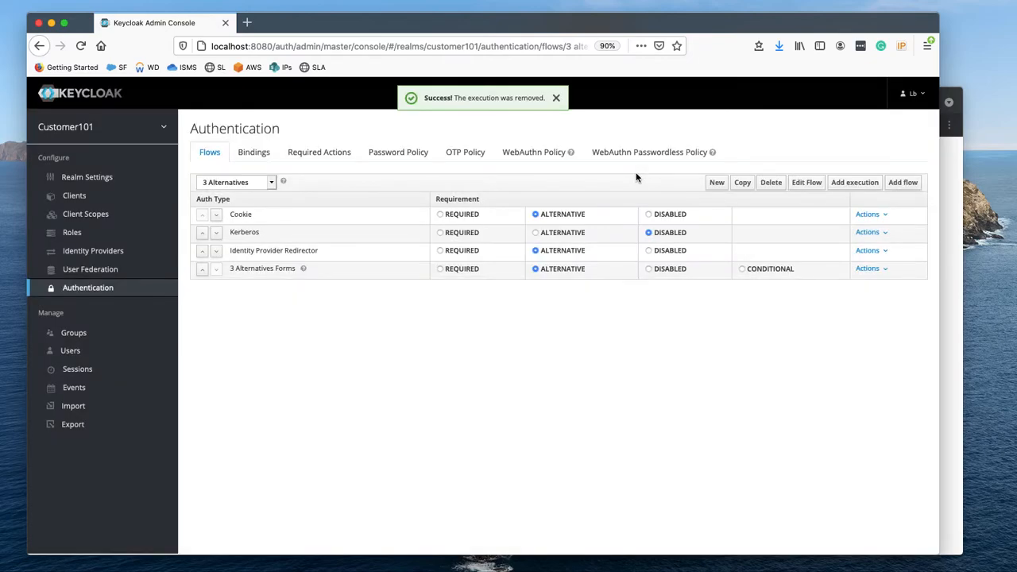
{"action": "mouse_move", "coordinate": [905, 258]}
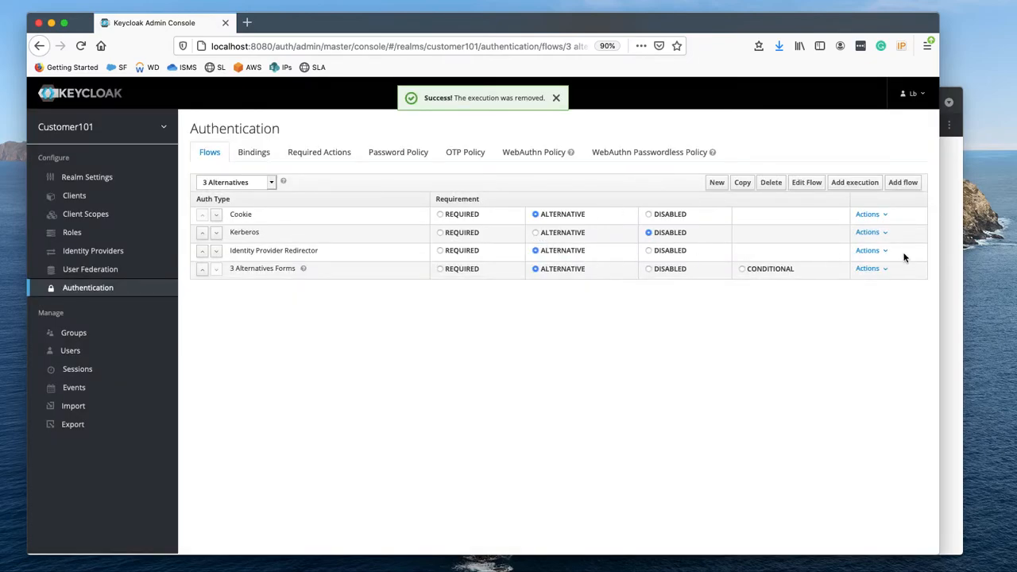
{"action": "left_click", "coordinate": [868, 267]}
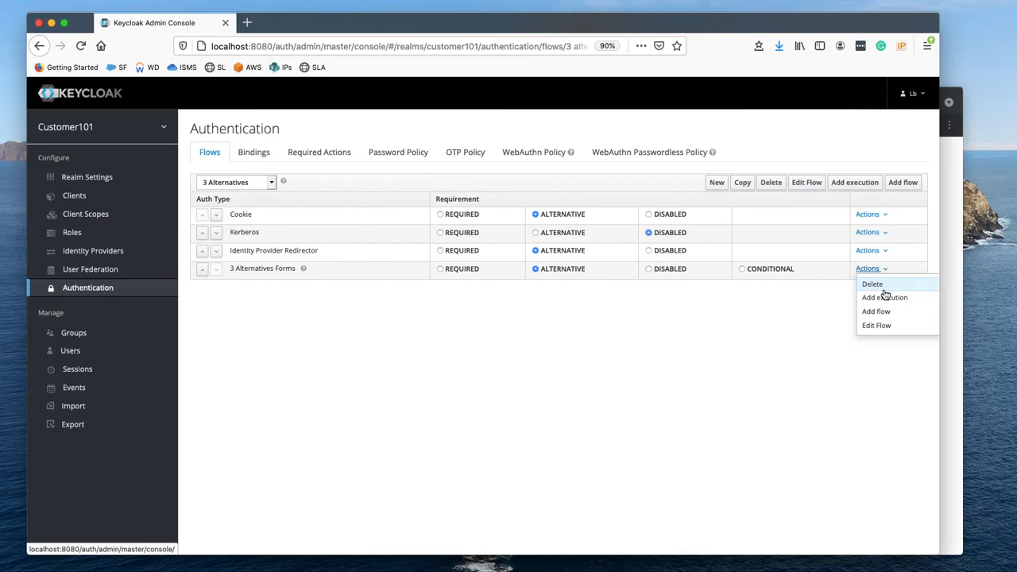
- Add a Username Form execution to 3 Alternatives Forms, marked required
{"action": "left_click", "coordinate": [884, 297]}
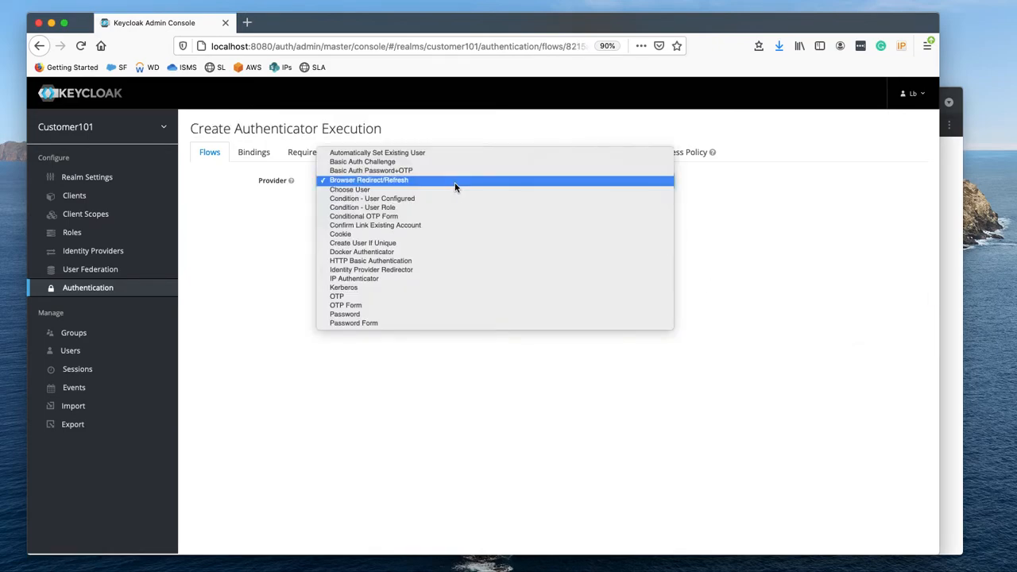
{"action": "scroll", "scroll_direction": "down", "scroll_amount": 3}
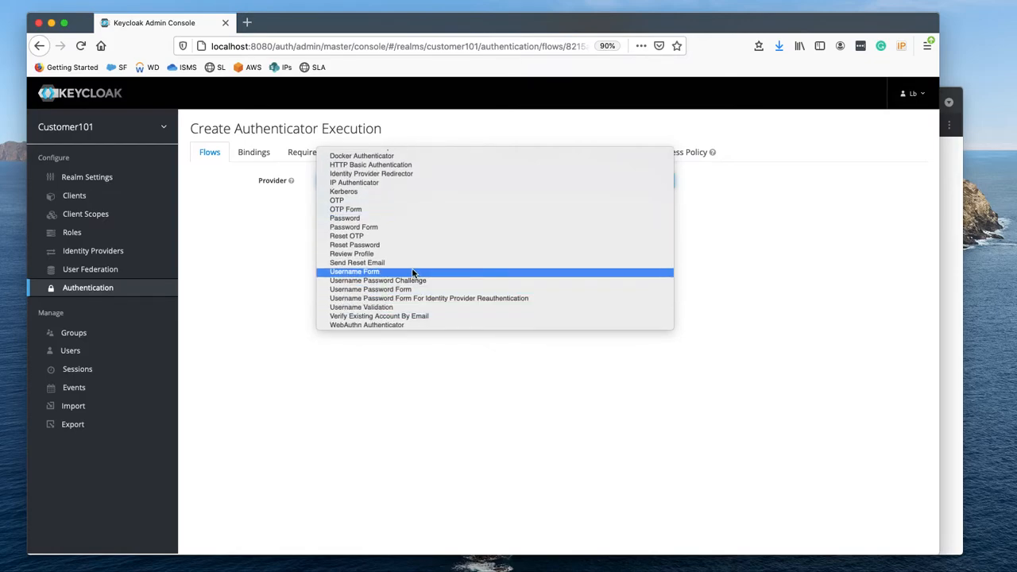
{"action": "left_click", "coordinate": [354, 271]}
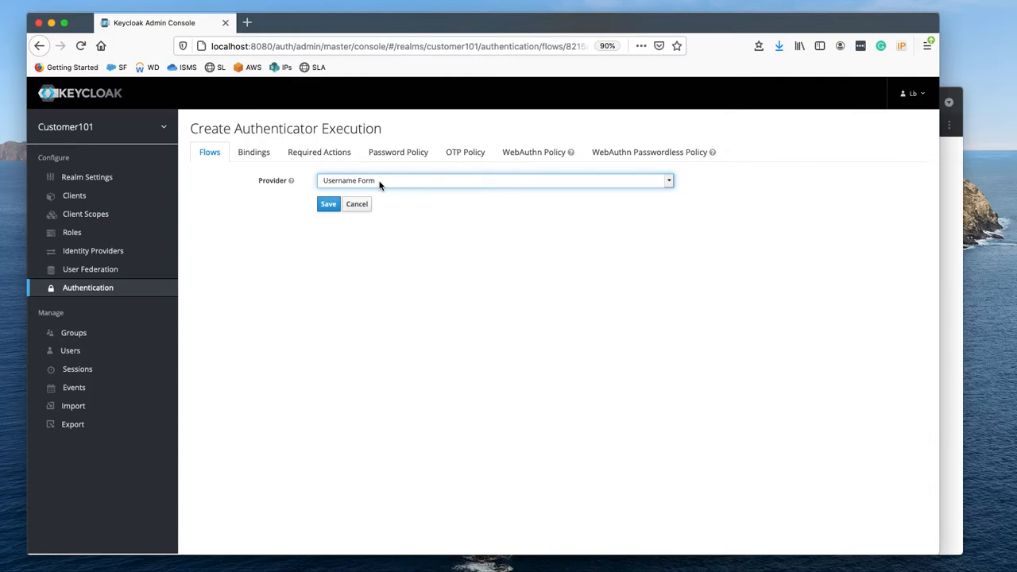
{"action": "left_click", "coordinate": [328, 203]}
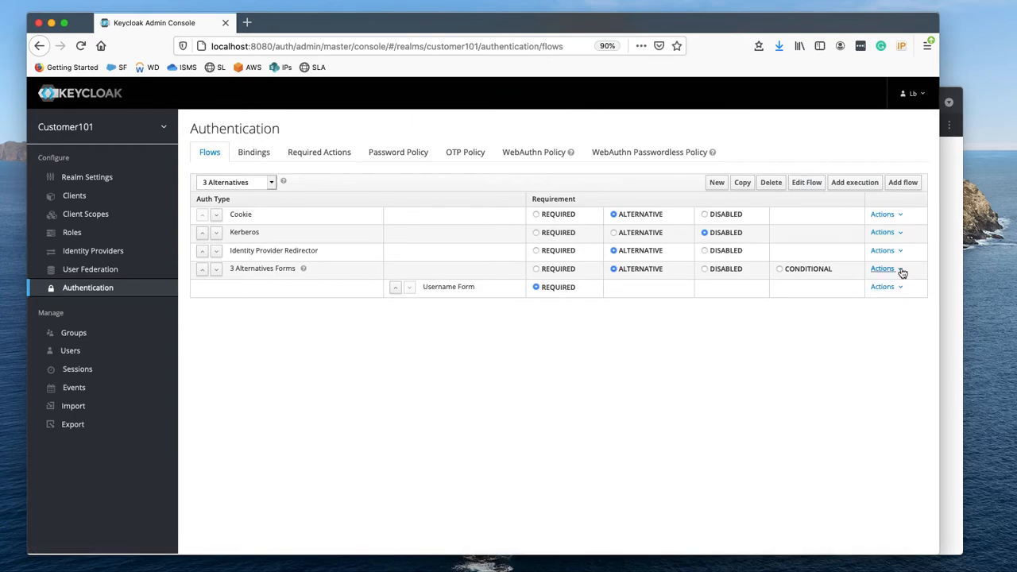
- Add a generic subflow 'Passwordless Or Password Or OTP' under 3 Alternatives Forms
{"action": "left_click", "coordinate": [884, 268]}
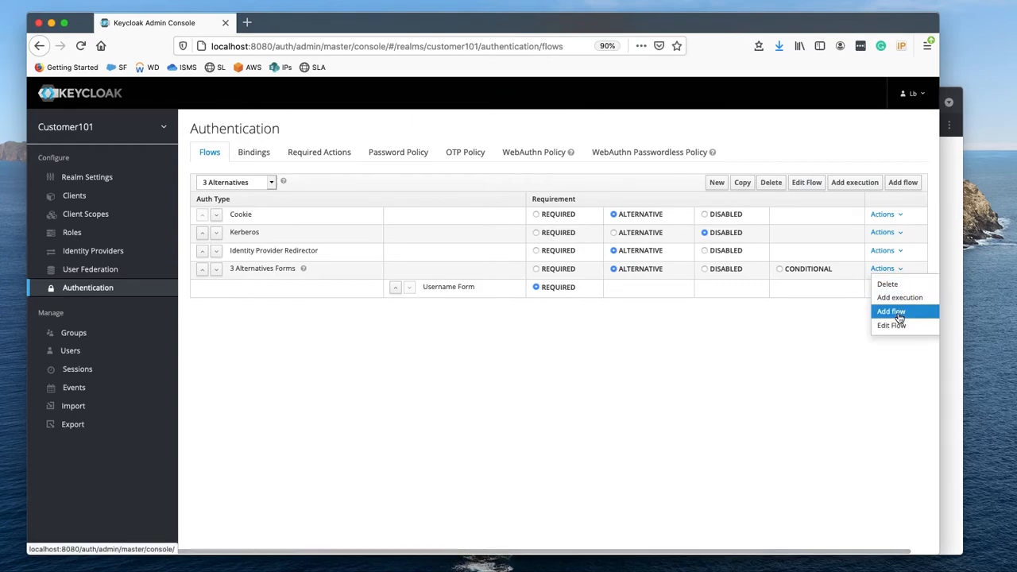
{"action": "left_click", "coordinate": [890, 310]}
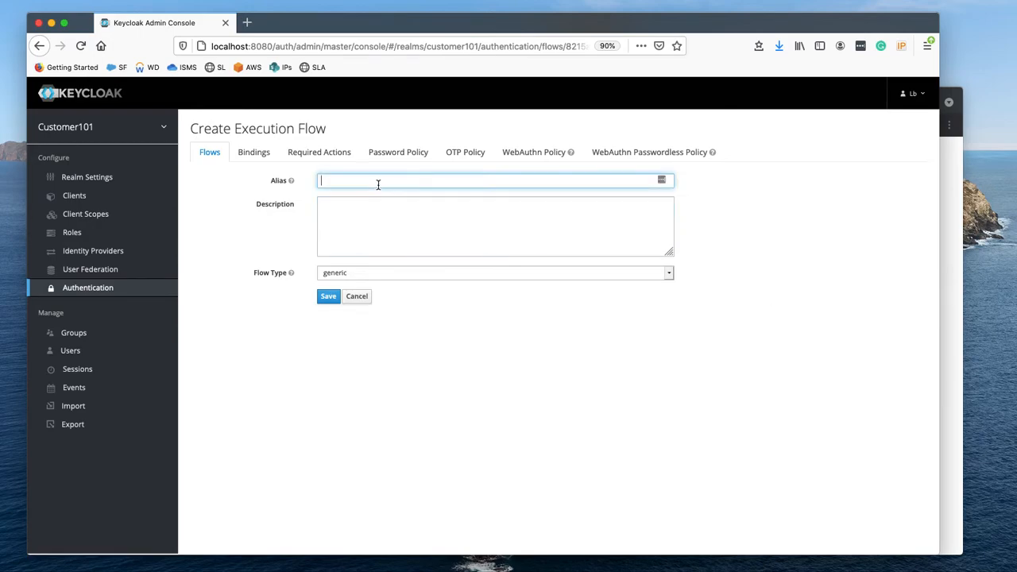
{"action": "type", "text": "P"}
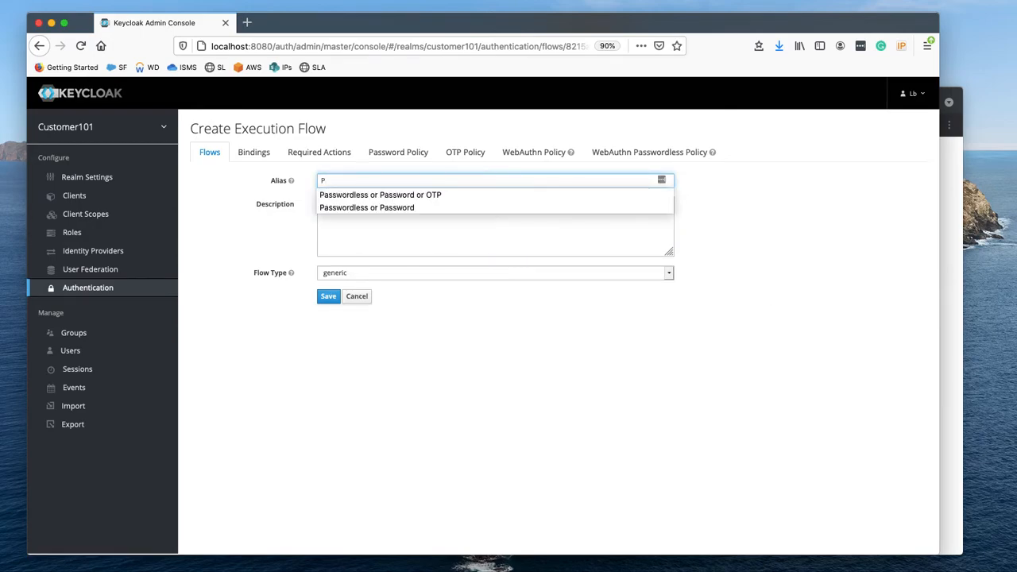
{"action": "left_click", "coordinate": [379, 195]}
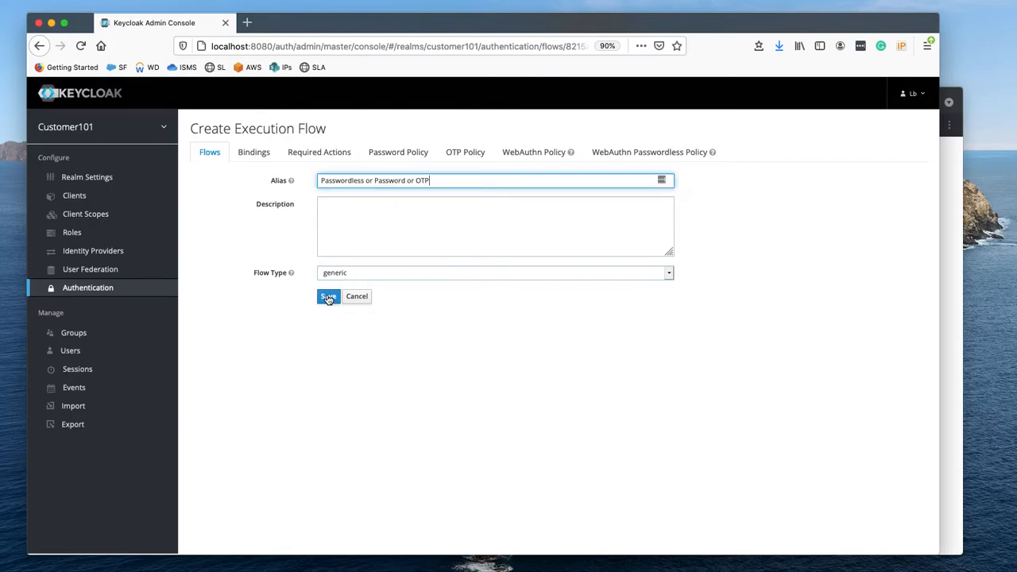
{"action": "left_click", "coordinate": [328, 296]}
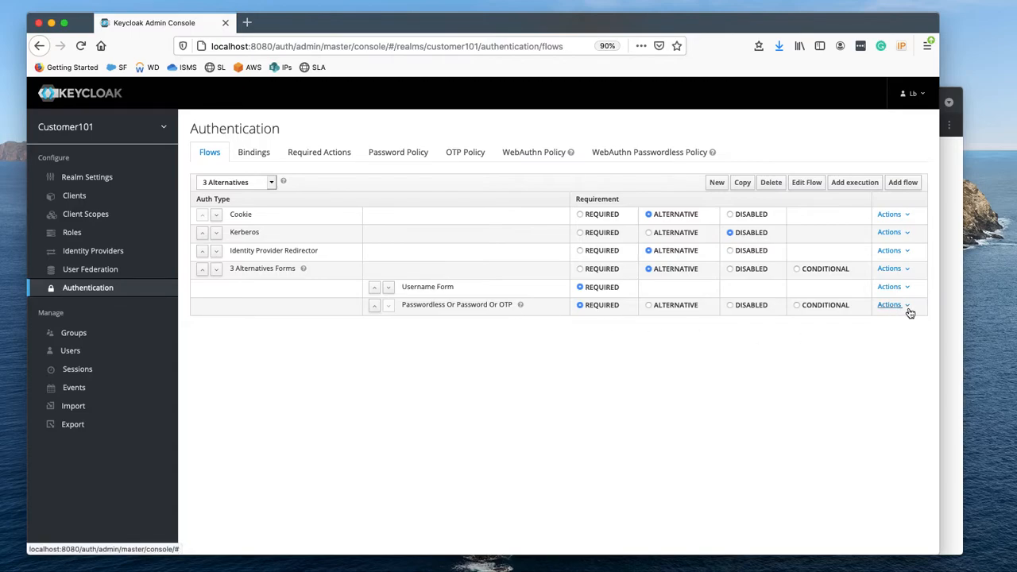
- Add a Password Form execution to the Passwordless Or Password Or OTP subflow
{"action": "left_click", "coordinate": [889, 305]}
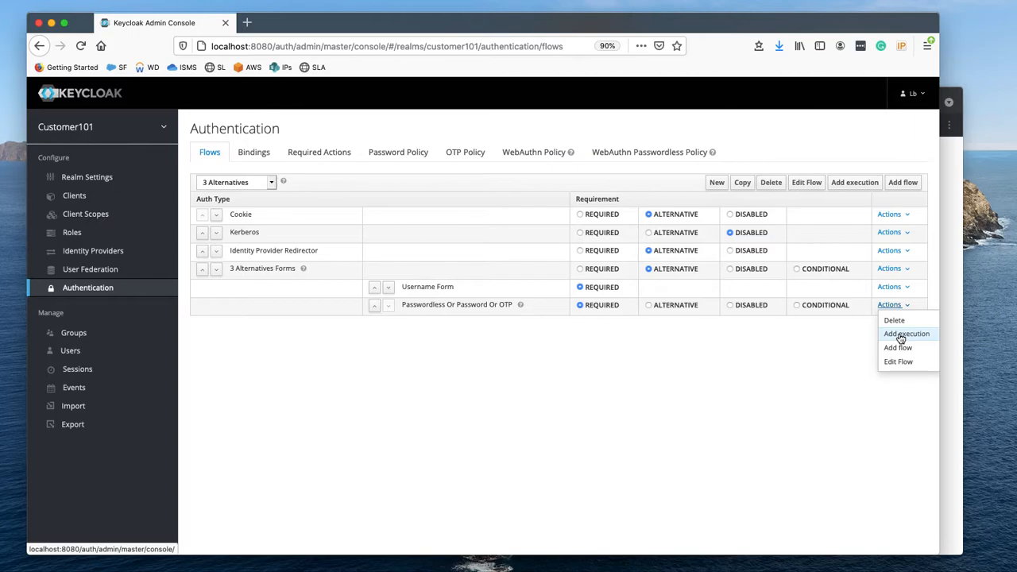
{"action": "left_click", "coordinate": [906, 333]}
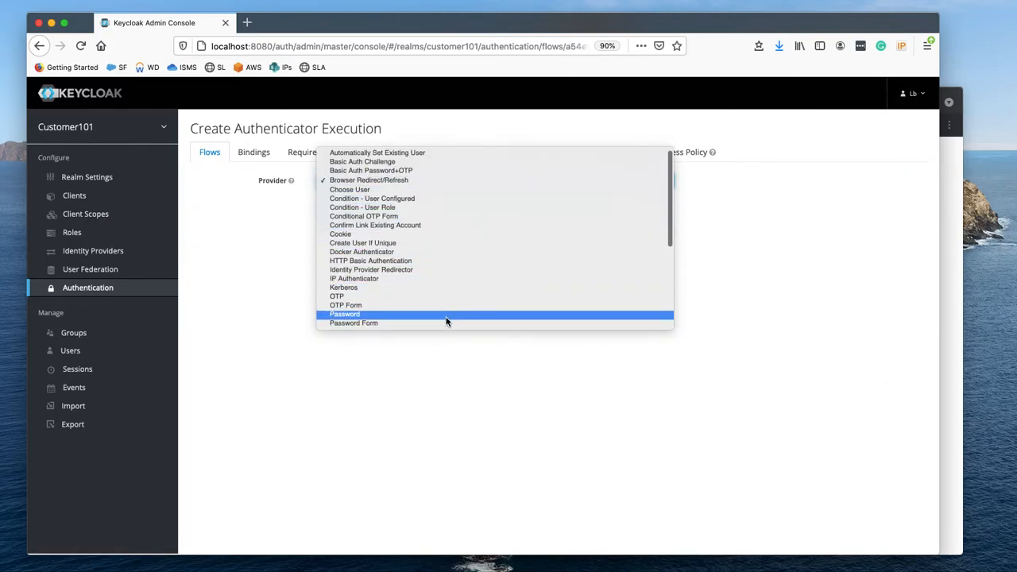
{"action": "left_click", "coordinate": [353, 323]}
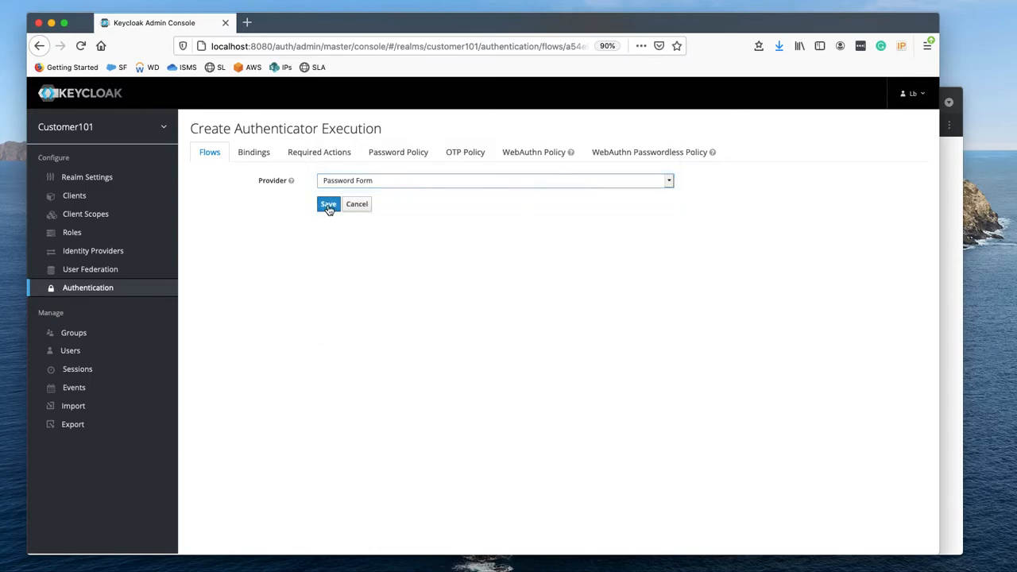
{"action": "left_click", "coordinate": [328, 204]}
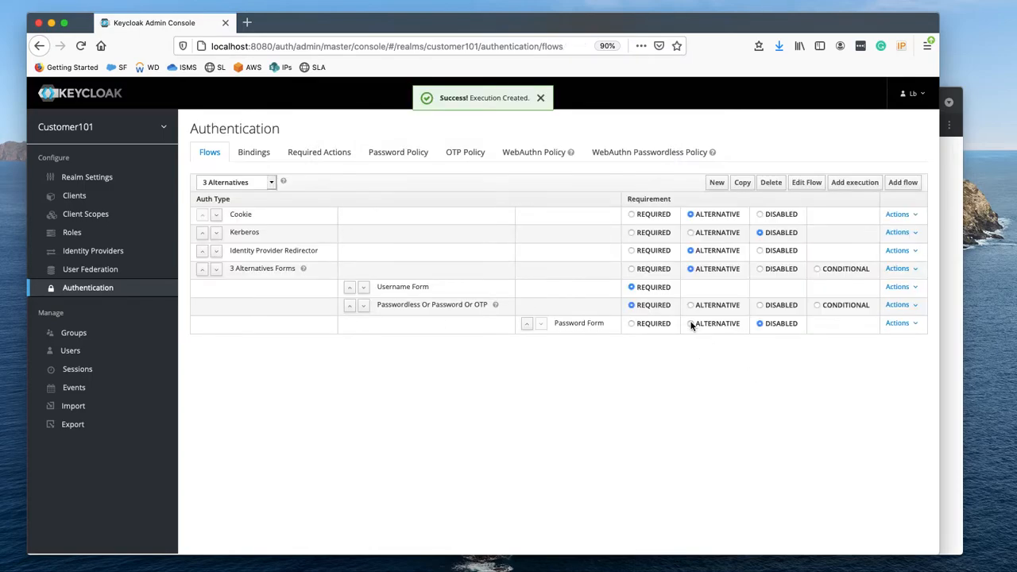
- Set Password Form to alternative and add a WebAuthn Passwordless Authenticator execution
{"action": "left_click", "coordinate": [691, 322]}
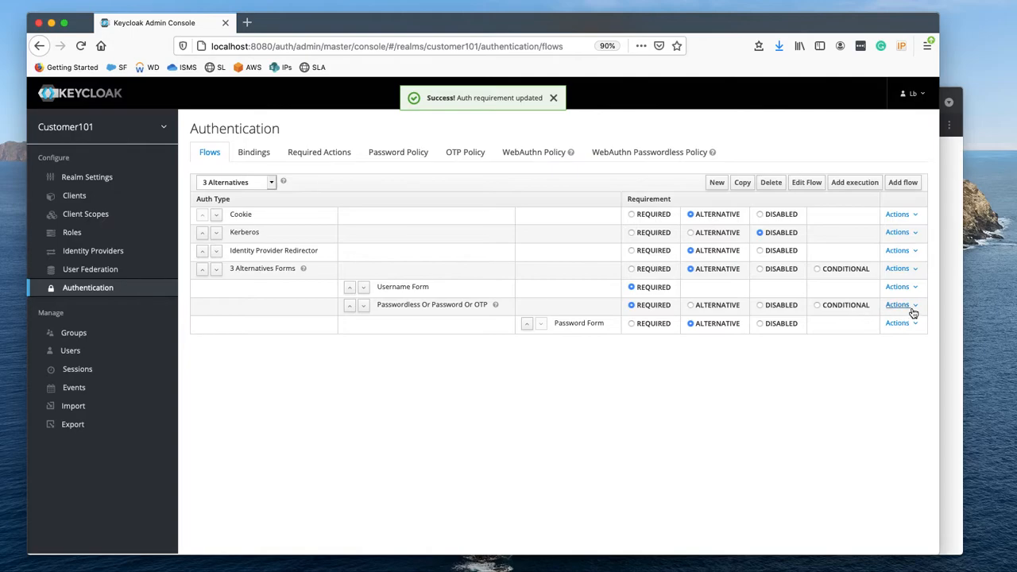
{"action": "left_click", "coordinate": [898, 304]}
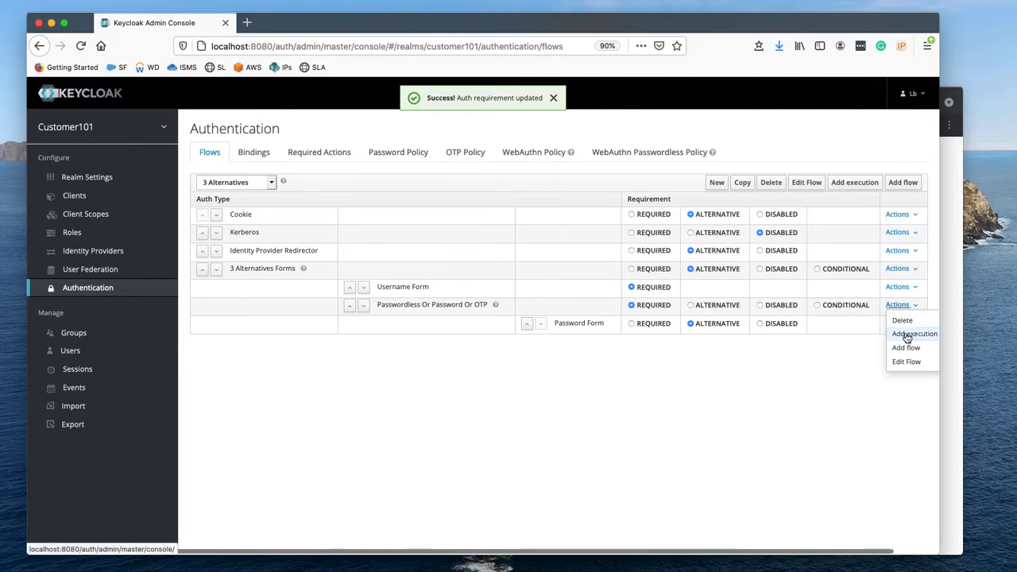
{"action": "left_click", "coordinate": [915, 333]}
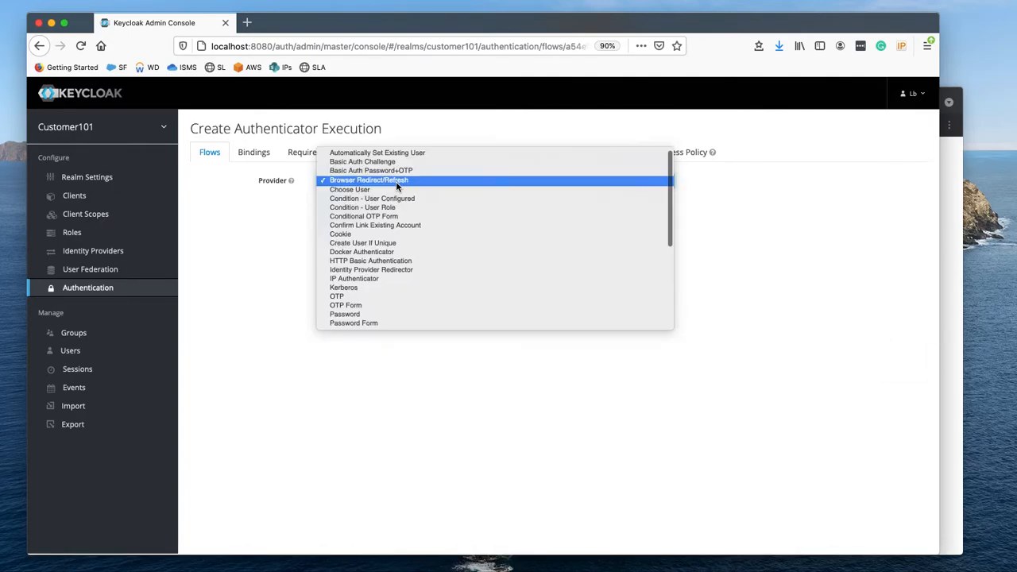
{"action": "scroll", "scroll_direction": "down", "scroll_amount": 3}
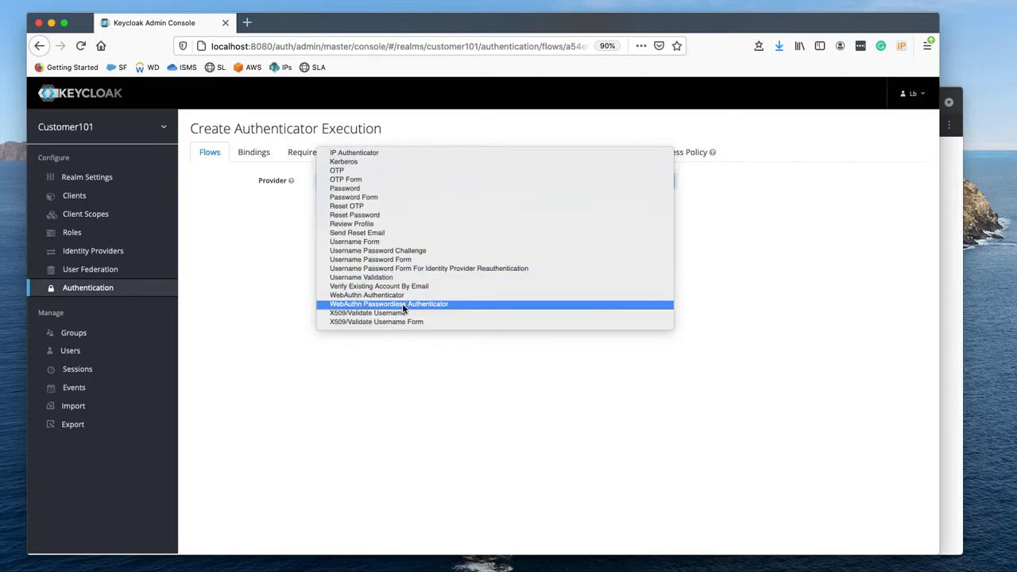
{"action": "left_click", "coordinate": [389, 303]}
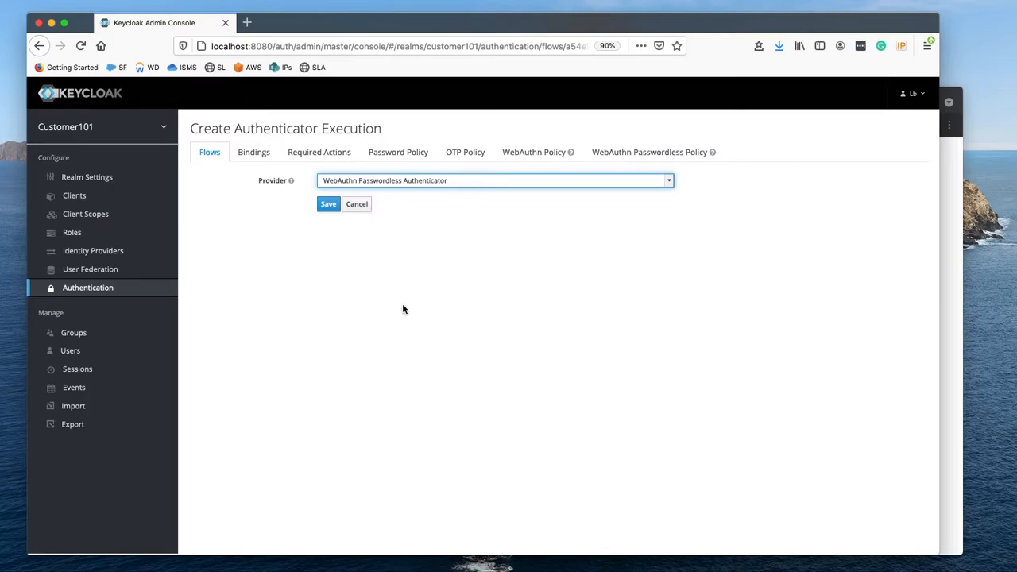
{"action": "left_click", "coordinate": [327, 203]}
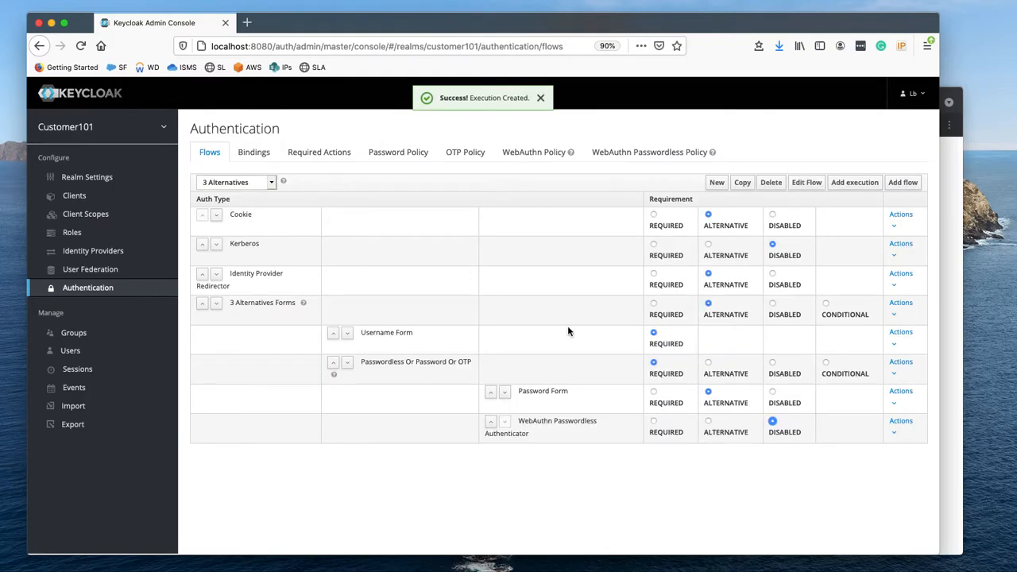
- Set both WebAuthn Passwordless Authenticator and OTP Form to alternative
{"action": "left_click", "coordinate": [708, 420]}
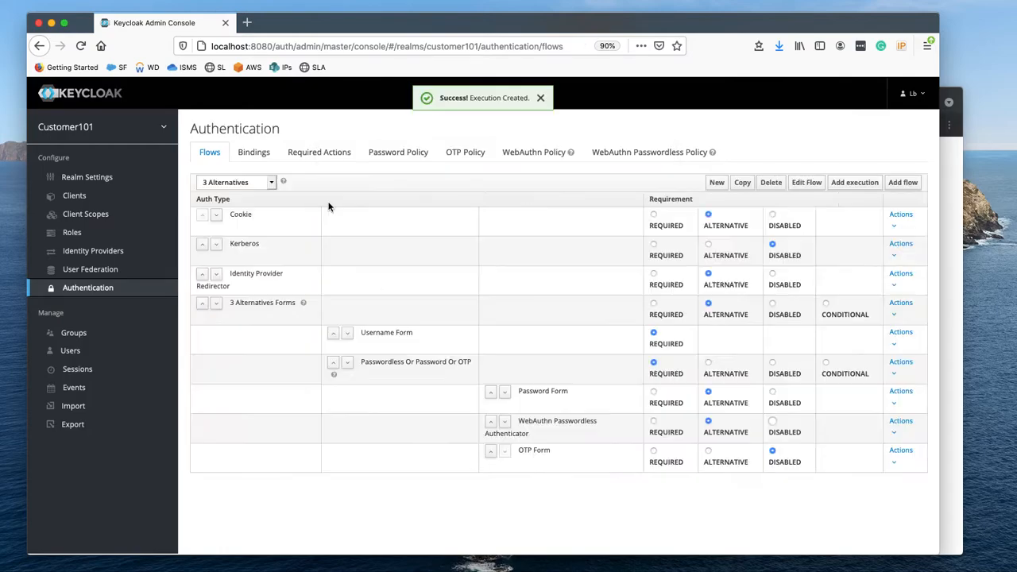
{"action": "left_click", "coordinate": [708, 452]}
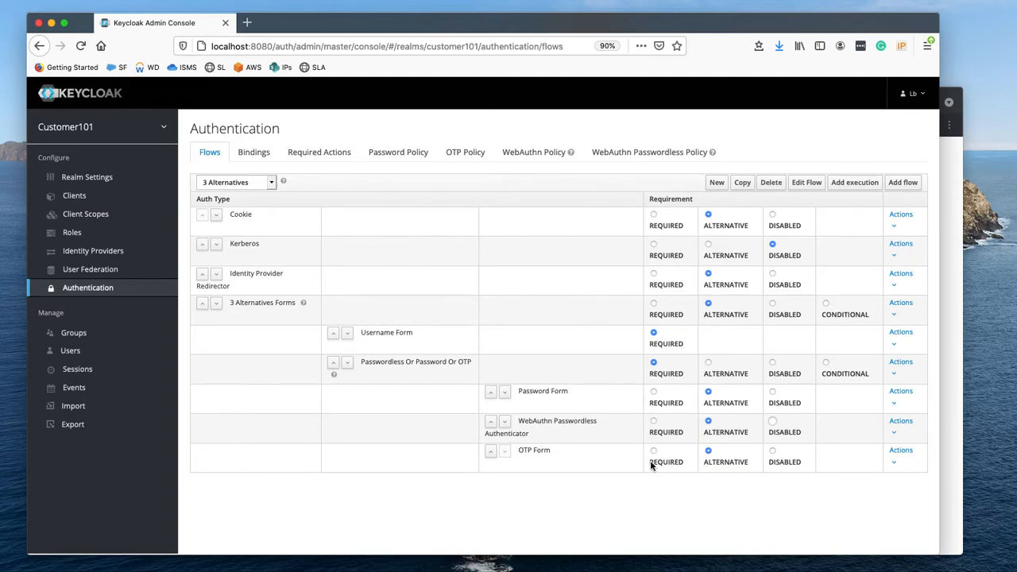
{"action": "mouse_move", "coordinate": [510, 340]}
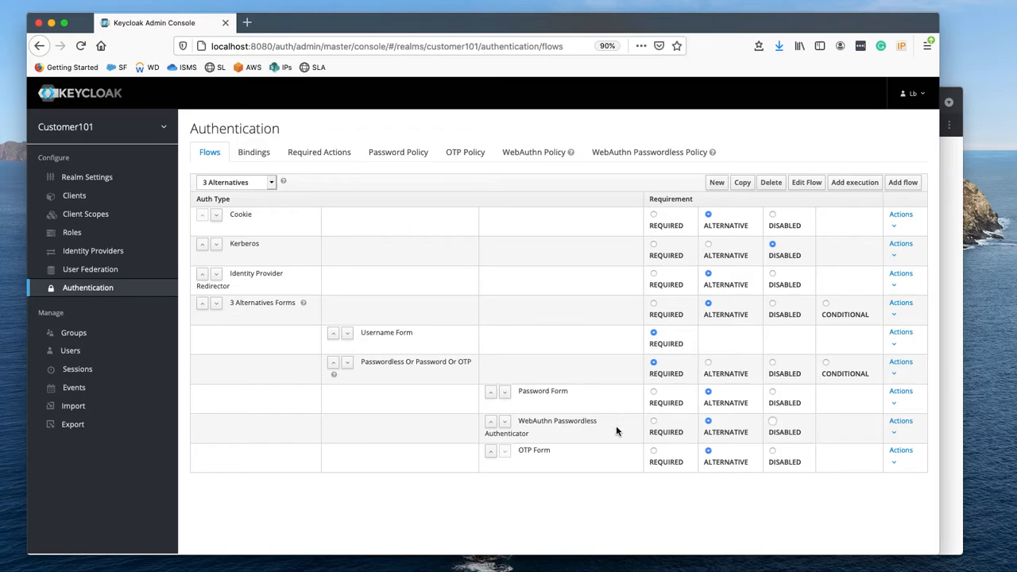
{"action": "mouse_move", "coordinate": [635, 461]}
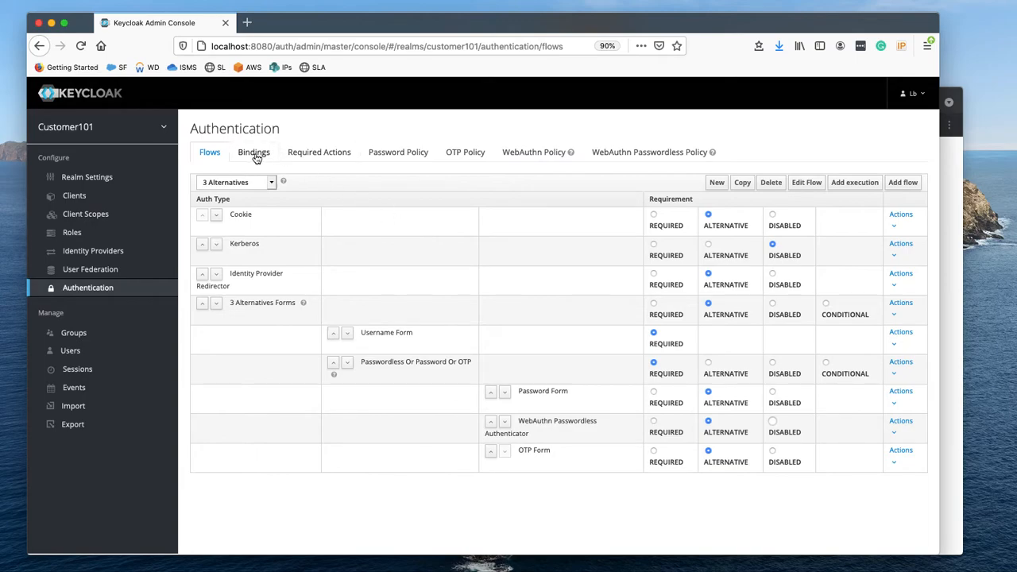
- Save 3 Alternatives as the Browser Flow binding and return to Flows
{"action": "left_click", "coordinate": [253, 152]}
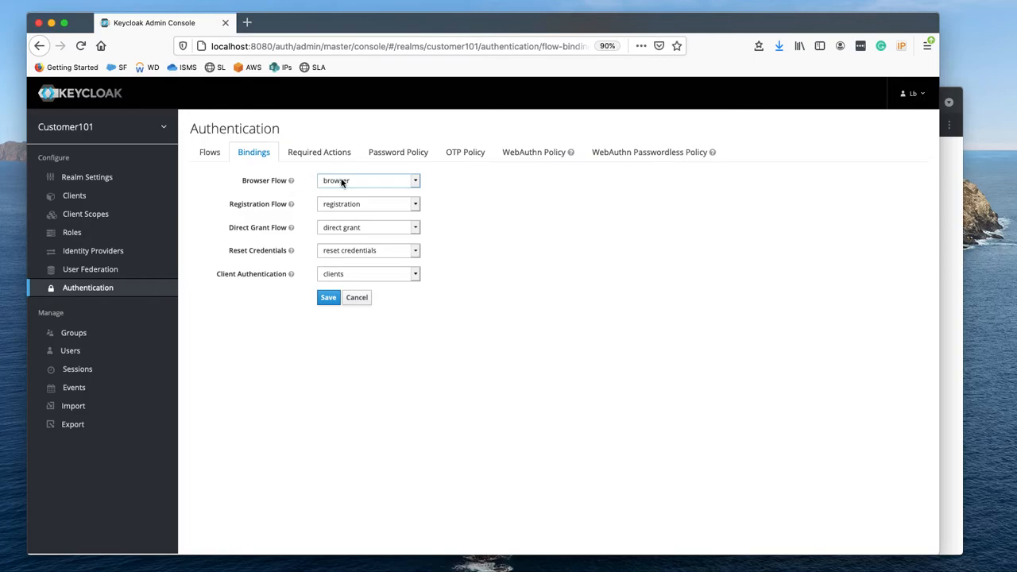
{"action": "left_click", "coordinate": [368, 180]}
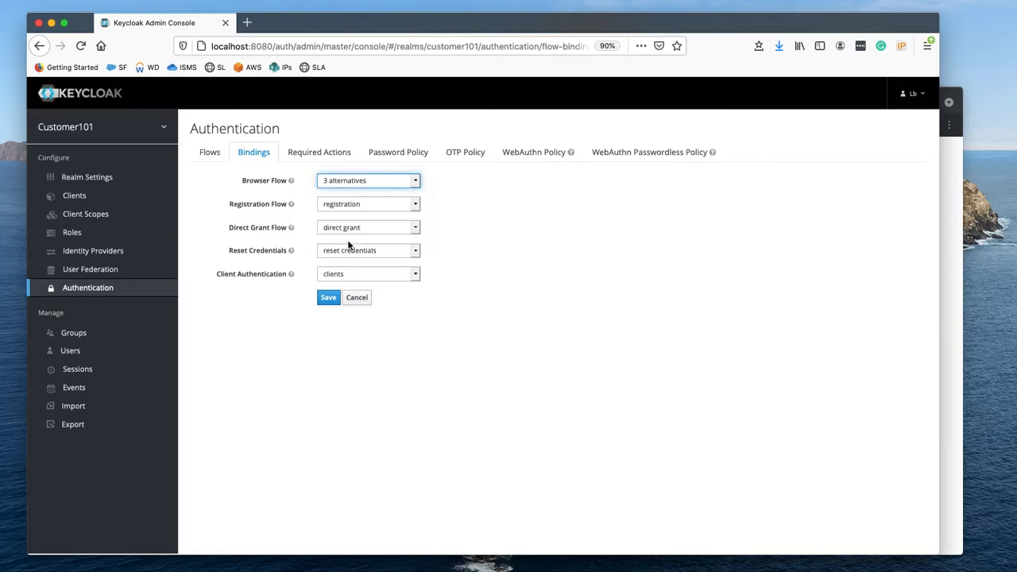
{"action": "left_click", "coordinate": [327, 297]}
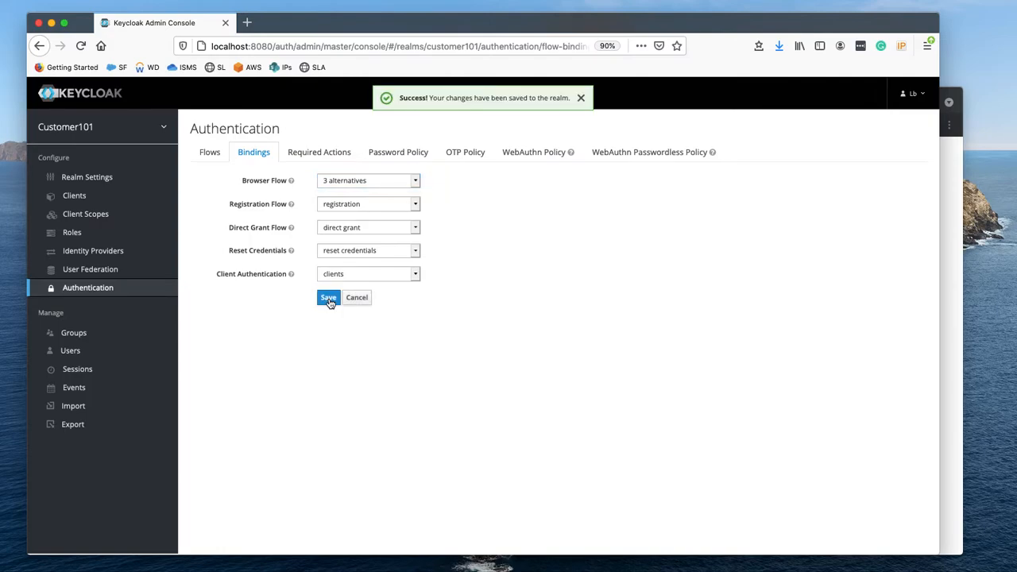
{"action": "left_click", "coordinate": [209, 151]}
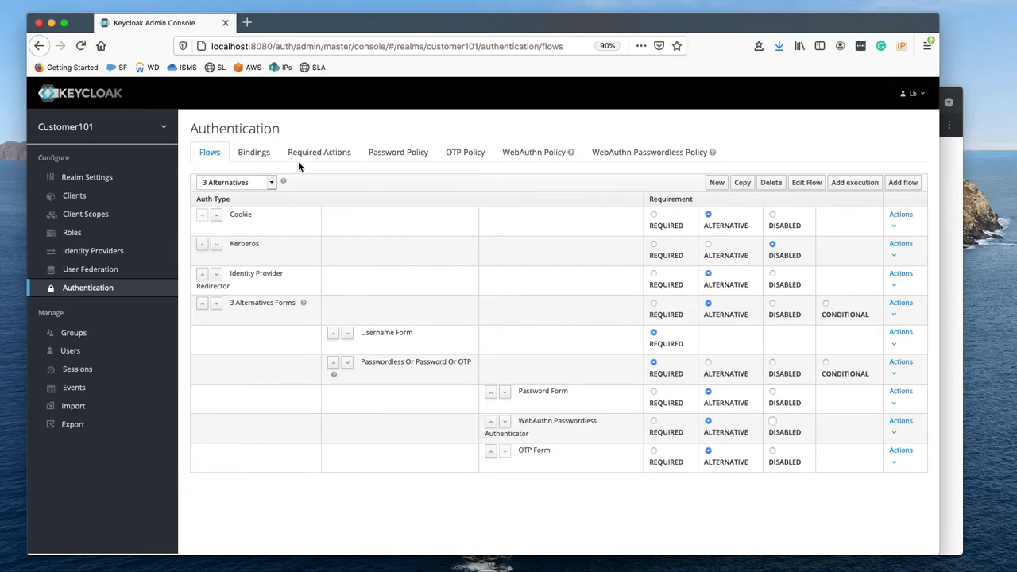
{"action": "mouse_move", "coordinate": [319, 152]}
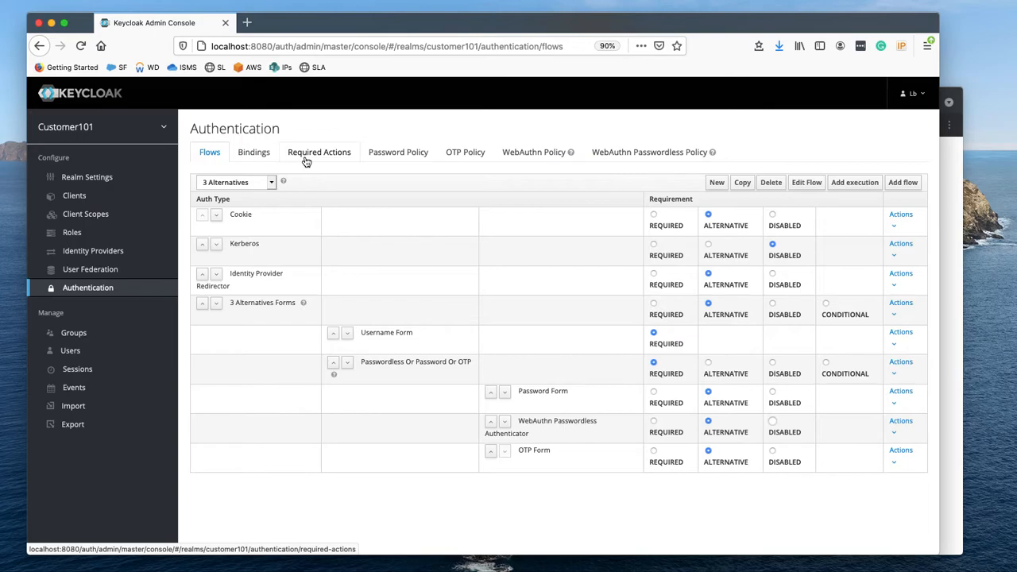
- Open the Required Actions list and mark Configure OTP as a default action
{"action": "left_click", "coordinate": [318, 152]}
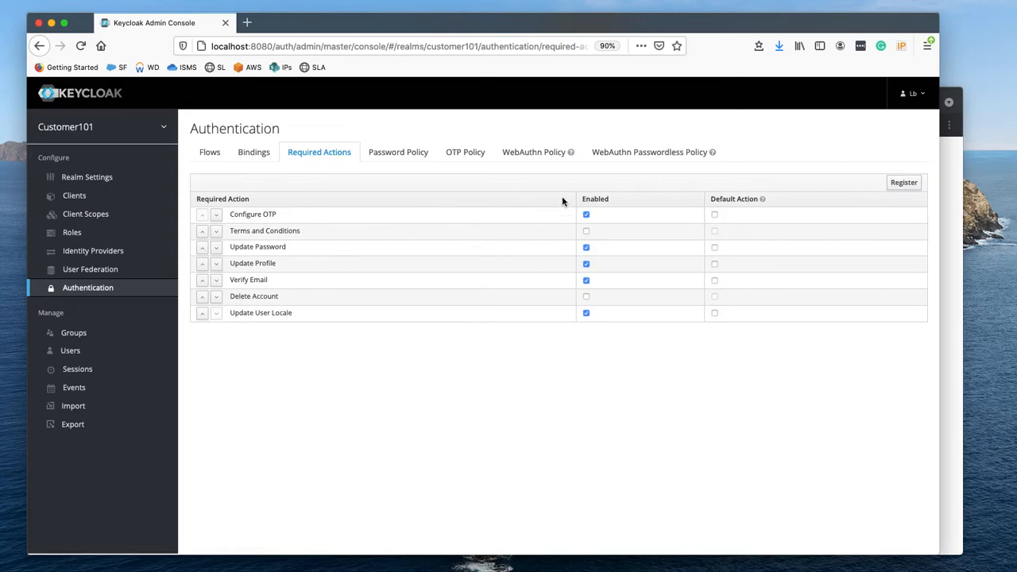
{"action": "left_click", "coordinate": [713, 215]}
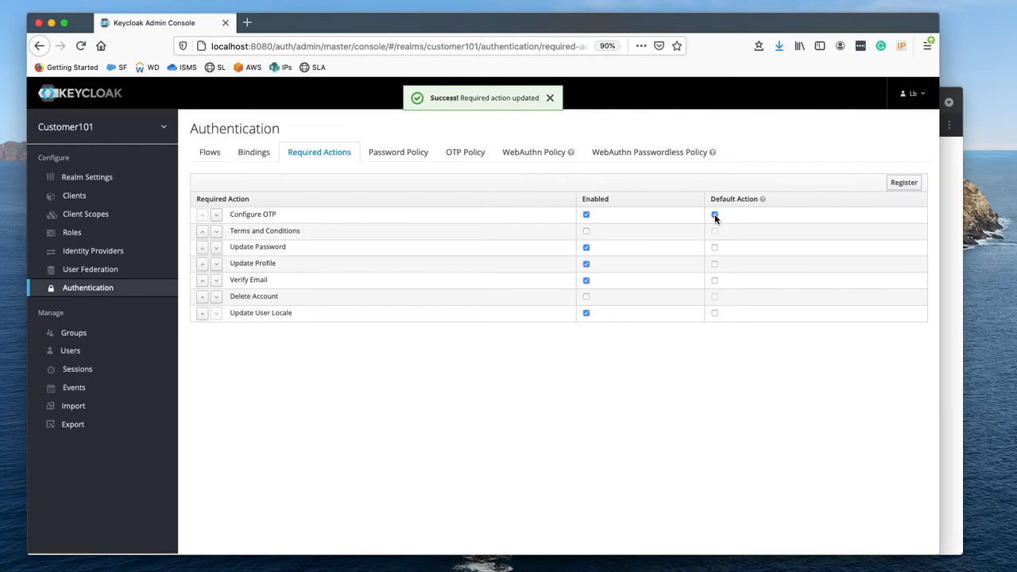
{"action": "left_click", "coordinate": [713, 214]}
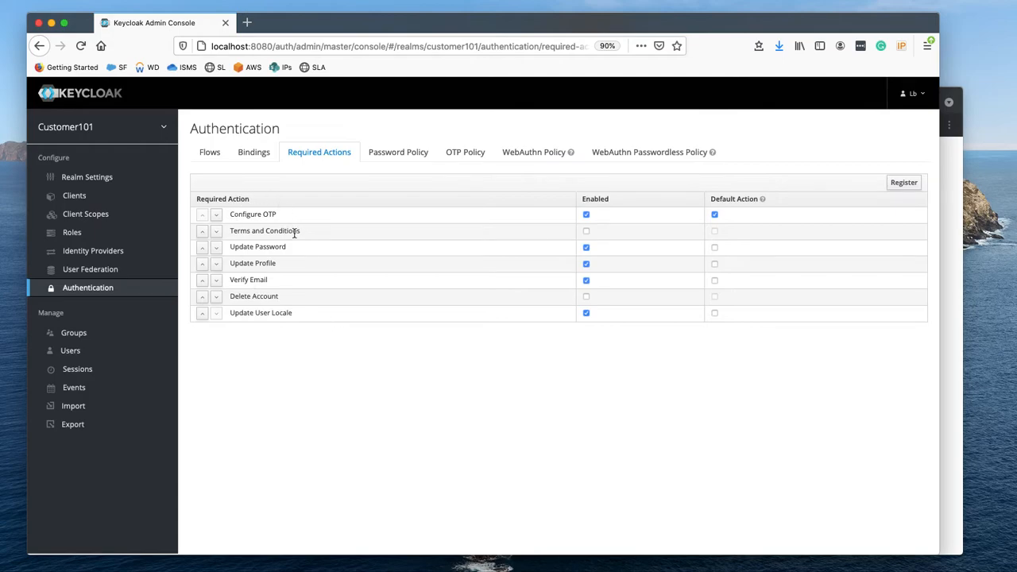
{"action": "mouse_move", "coordinate": [872, 188]}
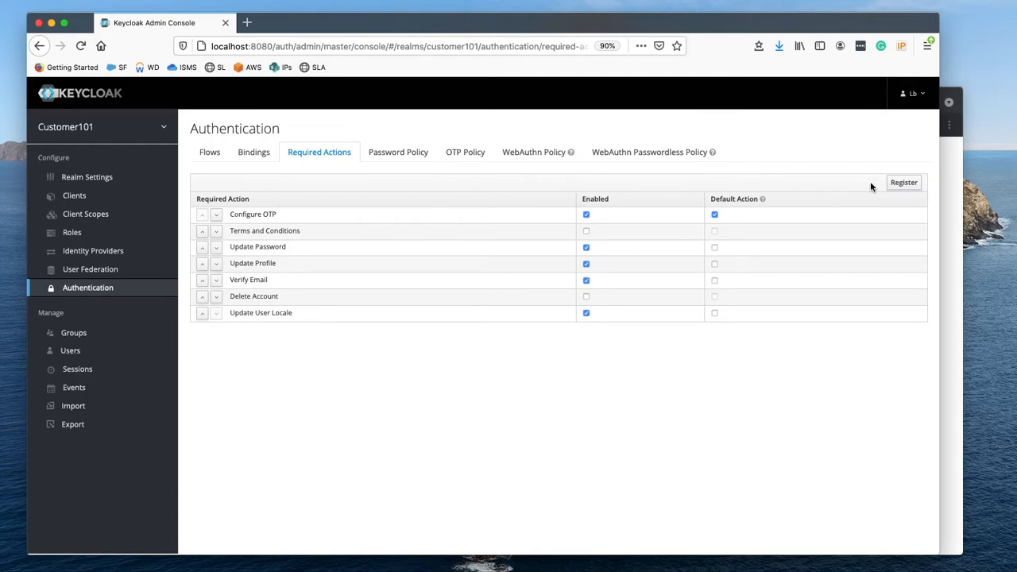
- Register Webauthn Register Passwordless as a required action, enable it, and tick Default Action
{"action": "left_click", "coordinate": [903, 181]}
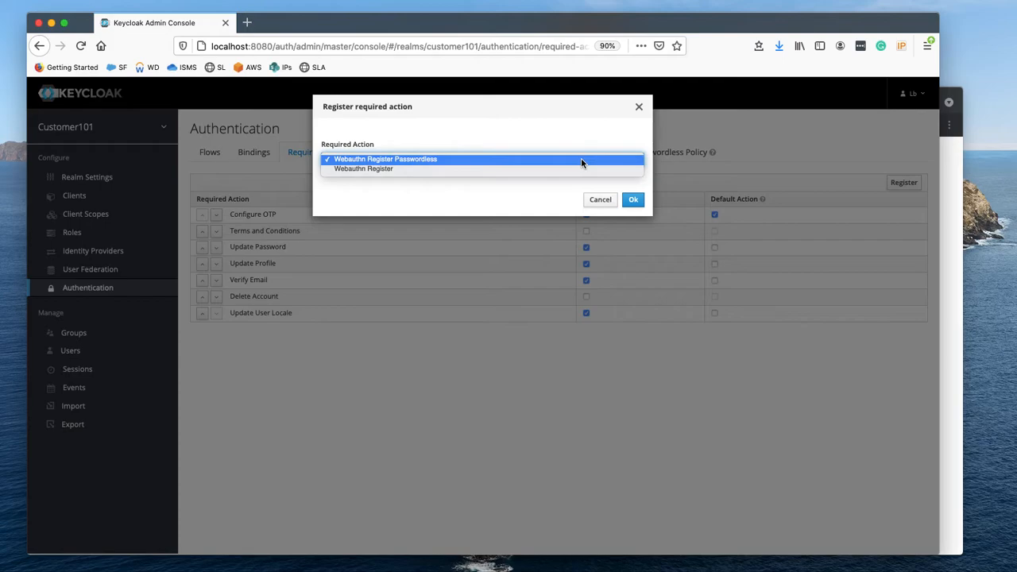
{"action": "left_click", "coordinate": [385, 159]}
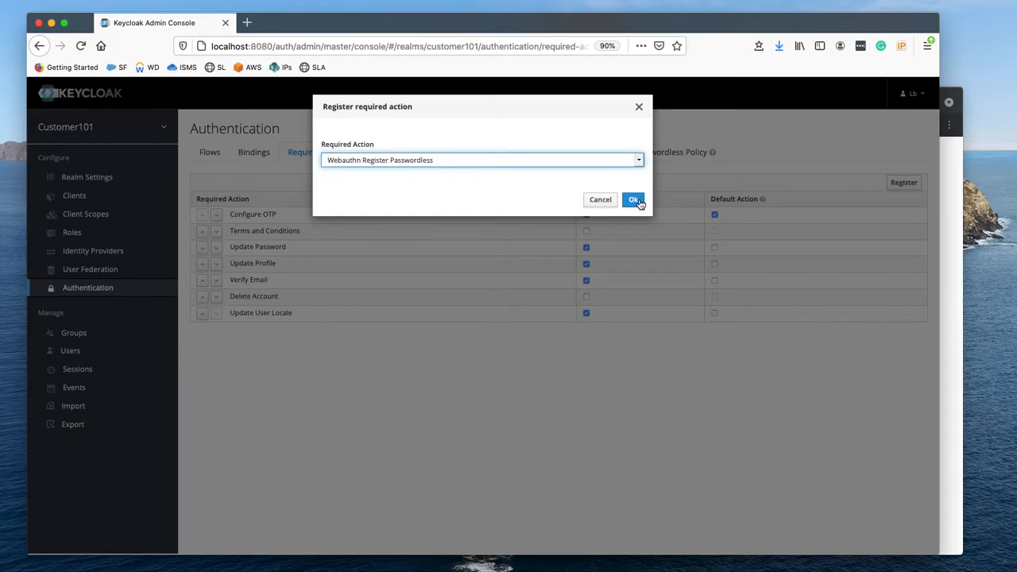
{"action": "left_click", "coordinate": [633, 200]}
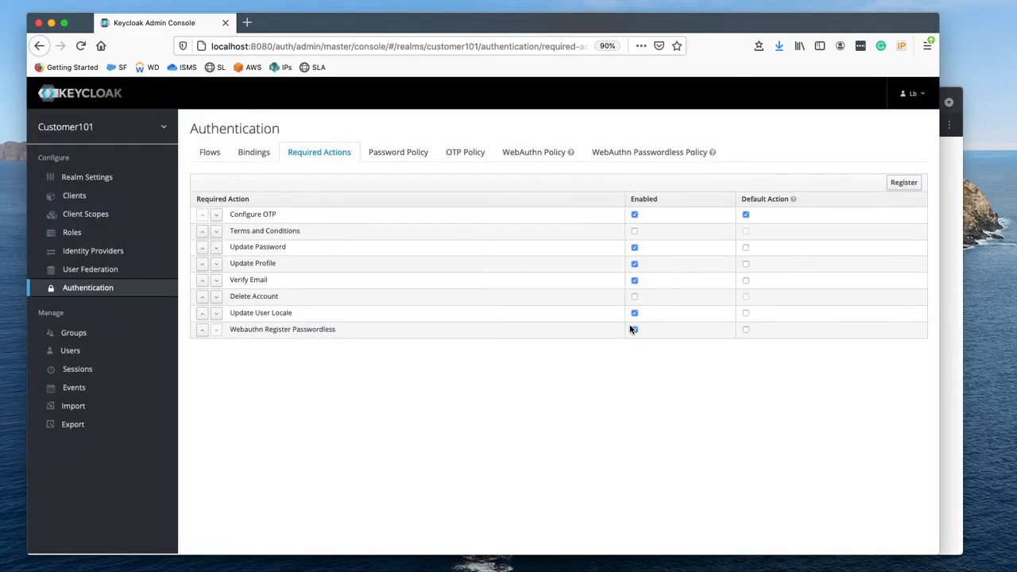
{"action": "left_click", "coordinate": [633, 329]}
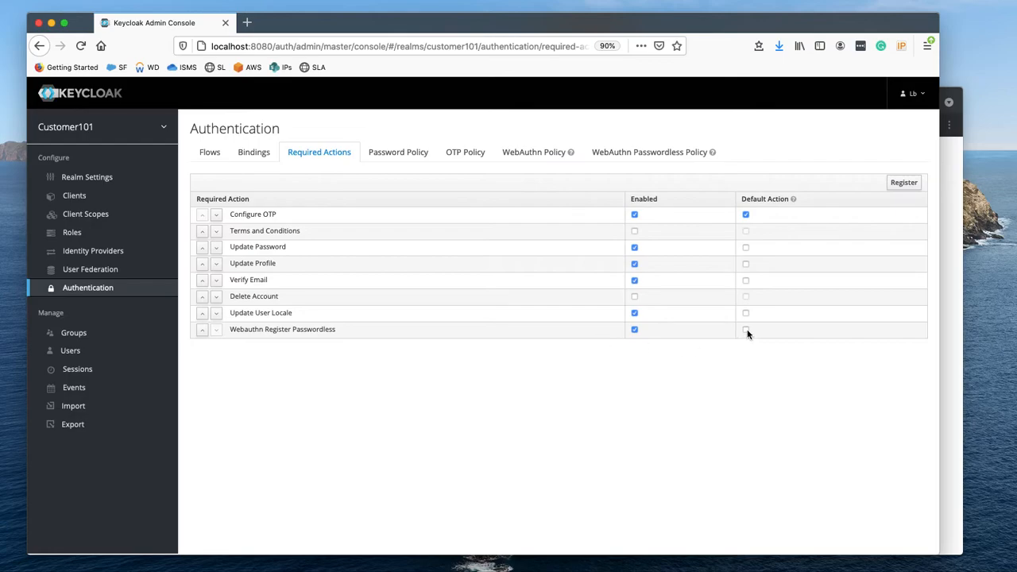
{"action": "left_click", "coordinate": [745, 328]}
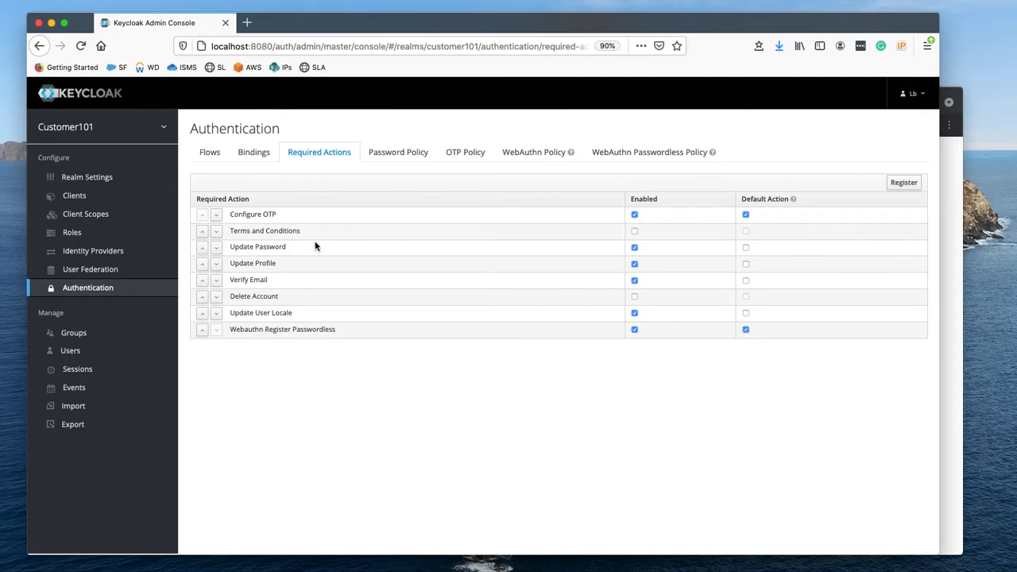
{"action": "mouse_move", "coordinate": [333, 338]}
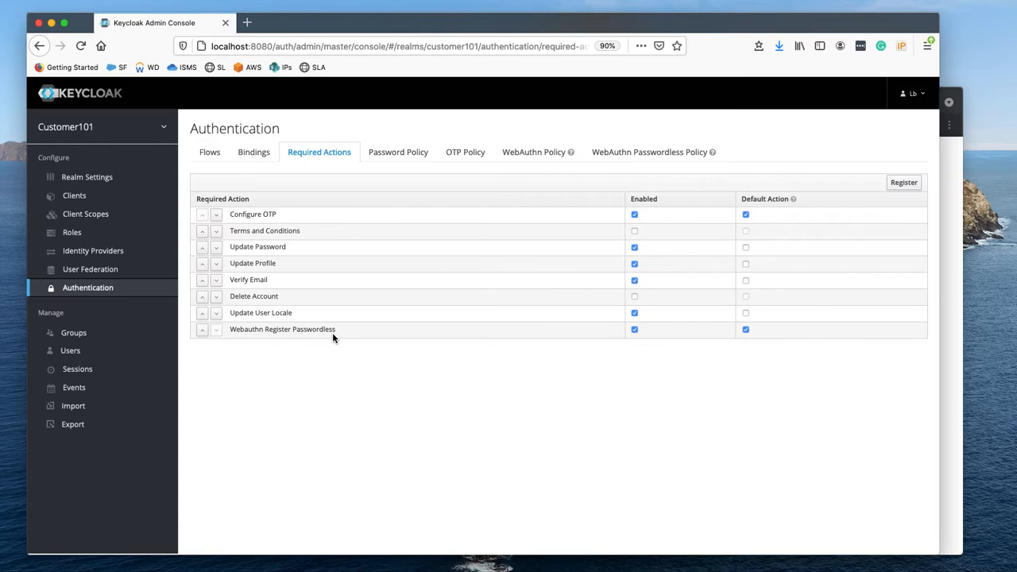
{"action": "mouse_move", "coordinate": [87, 176]}
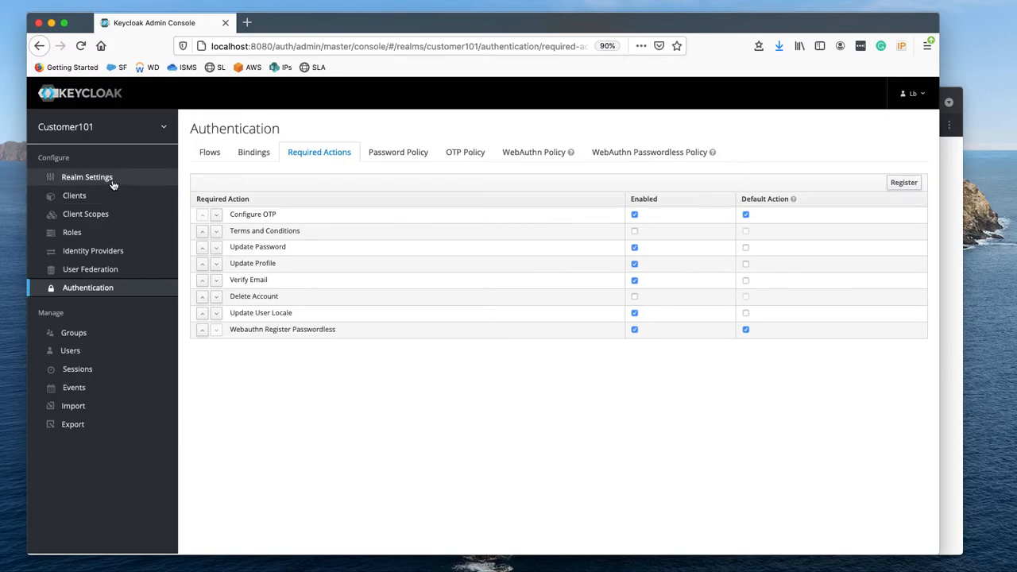
- Switch User registration ON in customer101's Login settings and save
{"action": "left_click", "coordinate": [86, 176]}
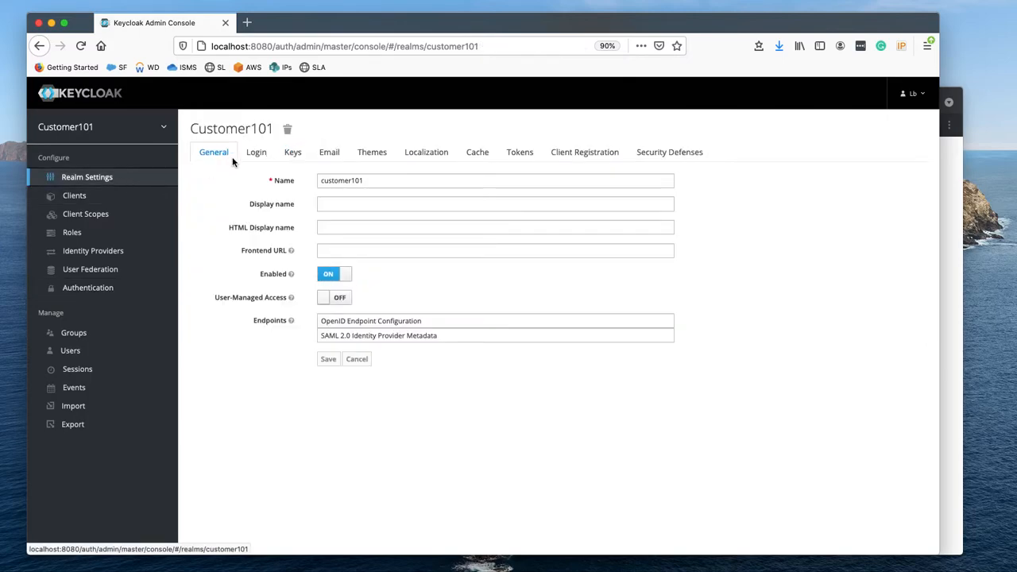
{"action": "left_click", "coordinate": [255, 152]}
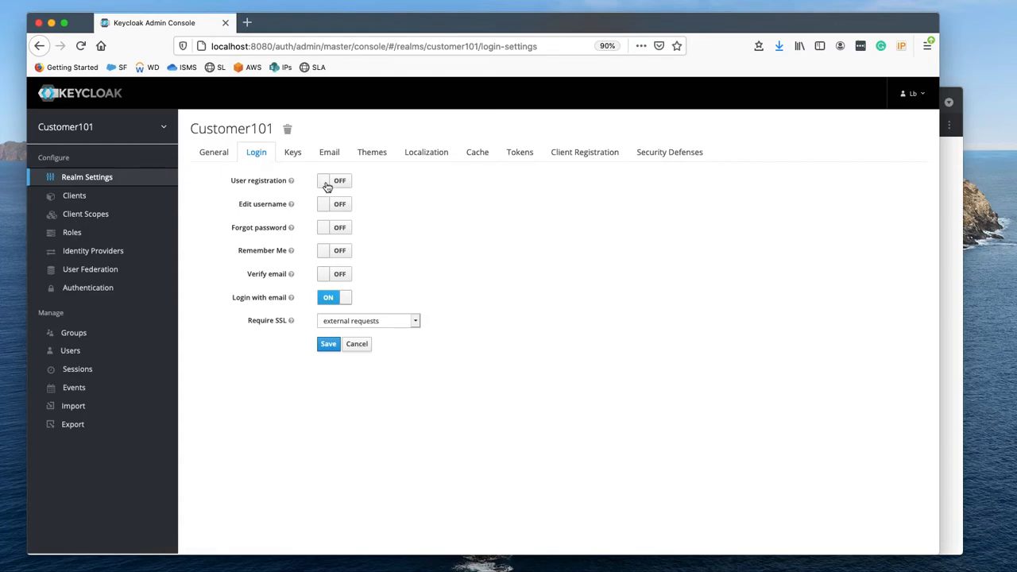
{"action": "left_click", "coordinate": [327, 181]}
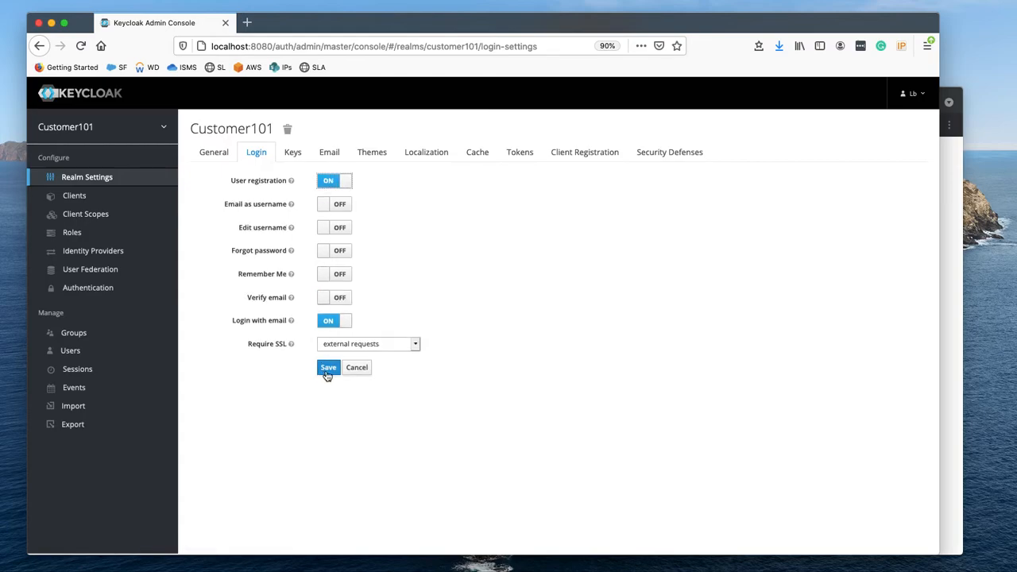
{"action": "left_click", "coordinate": [328, 367]}
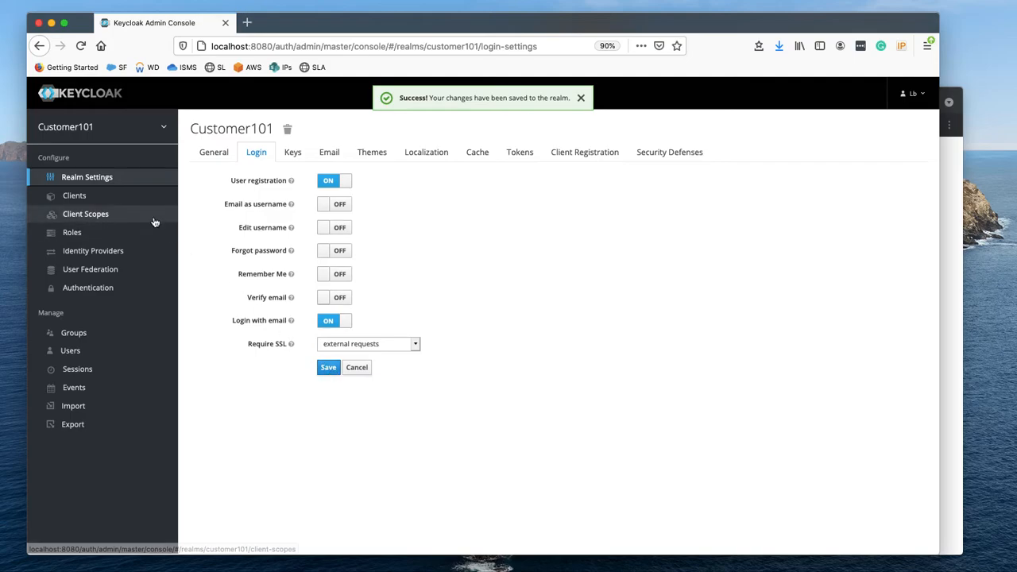
{"action": "left_click", "coordinate": [73, 195]}
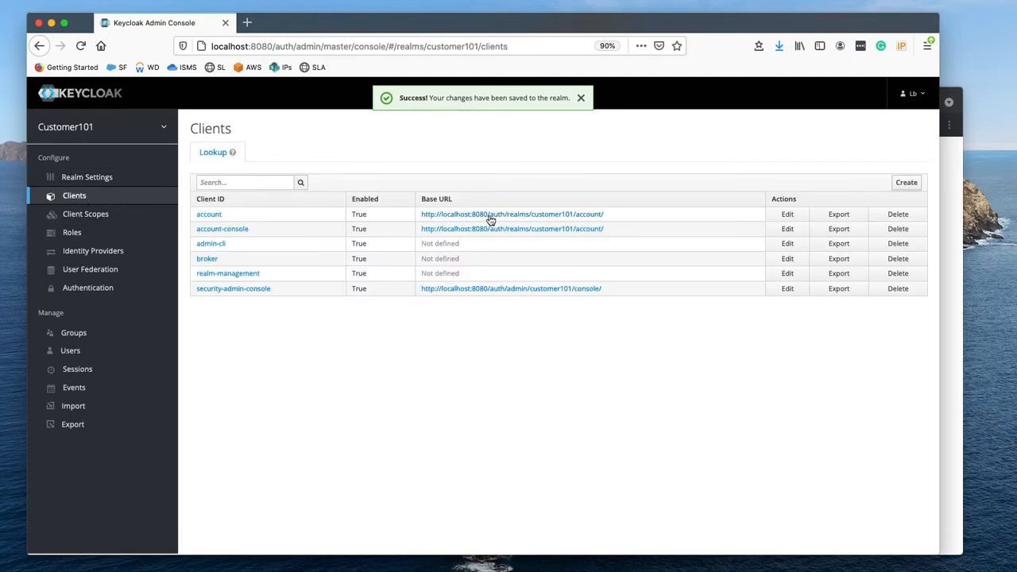
- Copy the account client's base URL using Copy link path
{"action": "right_click", "coordinate": [490, 214]}
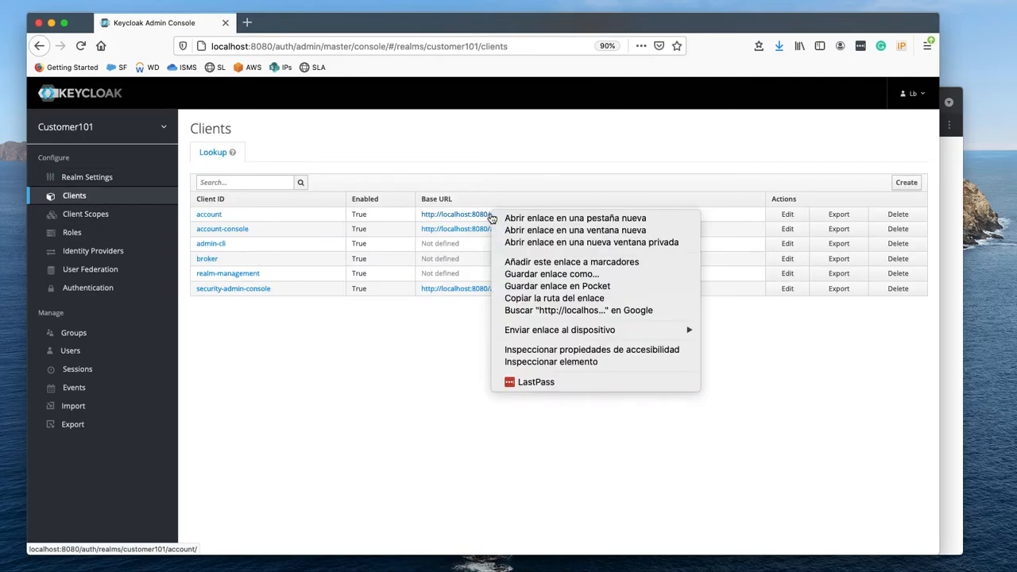
{"action": "left_click", "coordinate": [534, 303]}
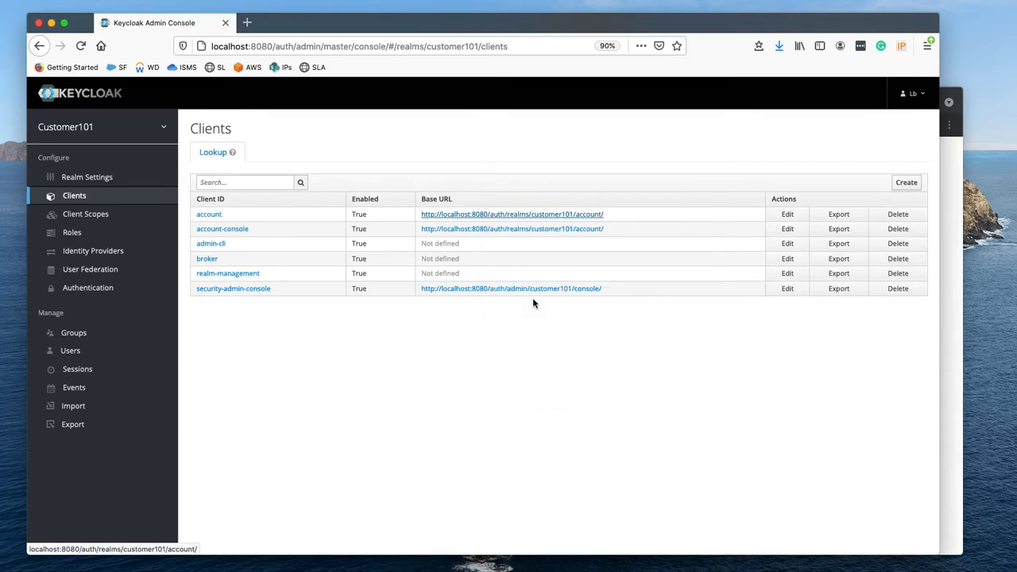
{"action": "mouse_move", "coordinate": [948, 189]}
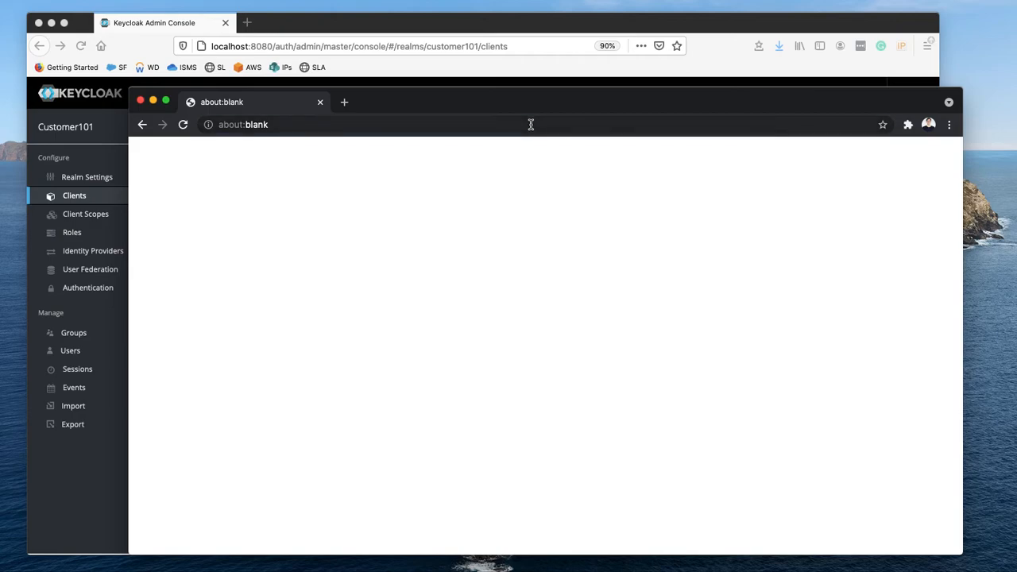
- Go to the customer101 account URL and register user l1 with name, email and password
{"action": "type", "text": "http://localhost:8080/auth/realms/customer101/account/"}
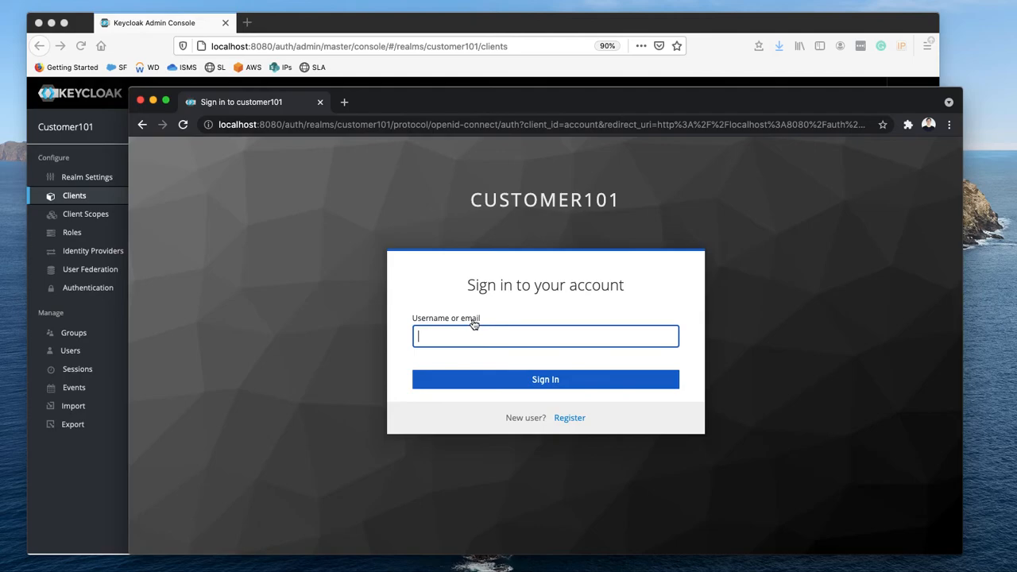
{"action": "mouse_move", "coordinate": [490, 364]}
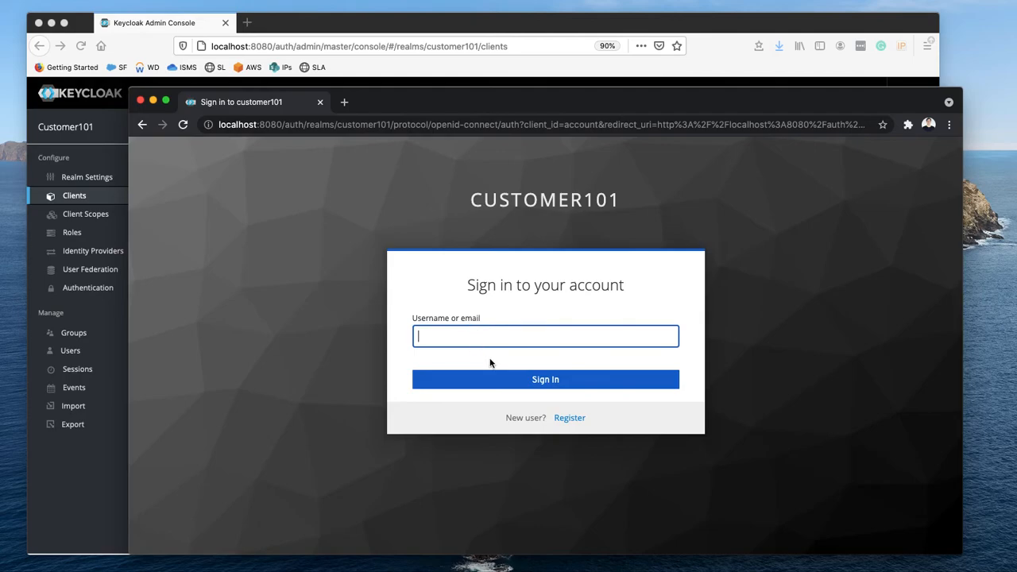
{"action": "mouse_move", "coordinate": [570, 417]}
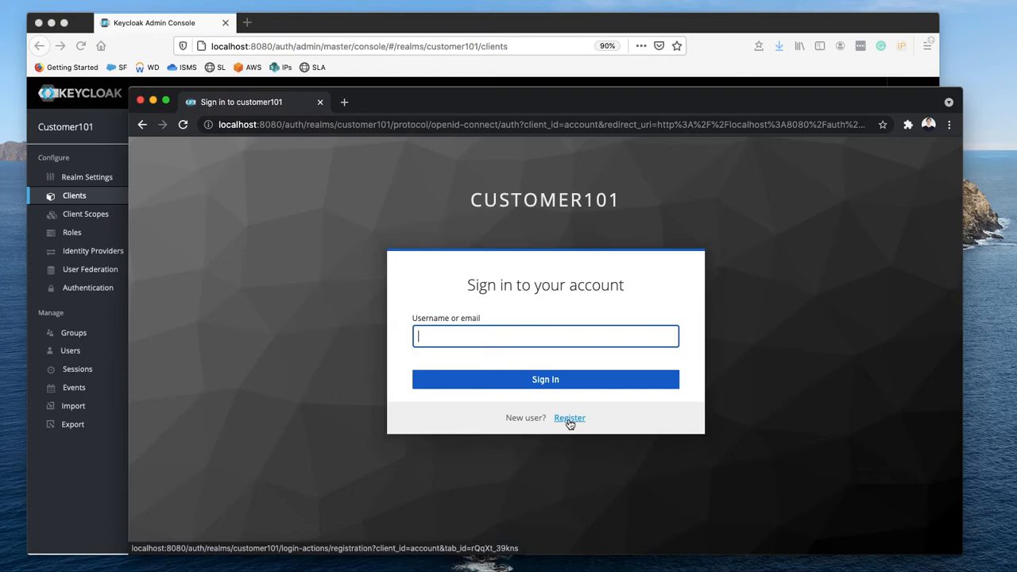
{"action": "left_click", "coordinate": [569, 417]}
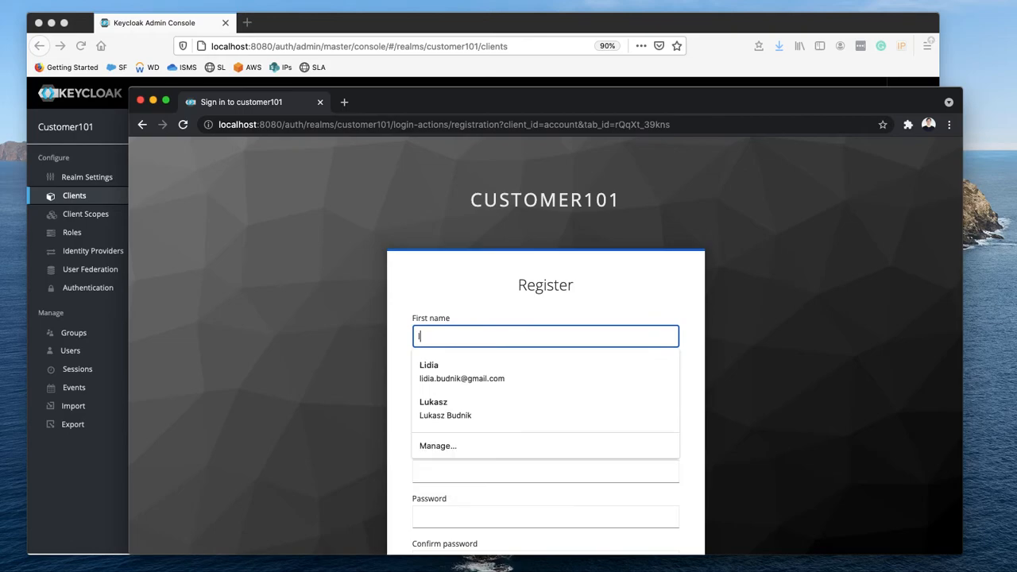
{"action": "type", "text": "ll"}
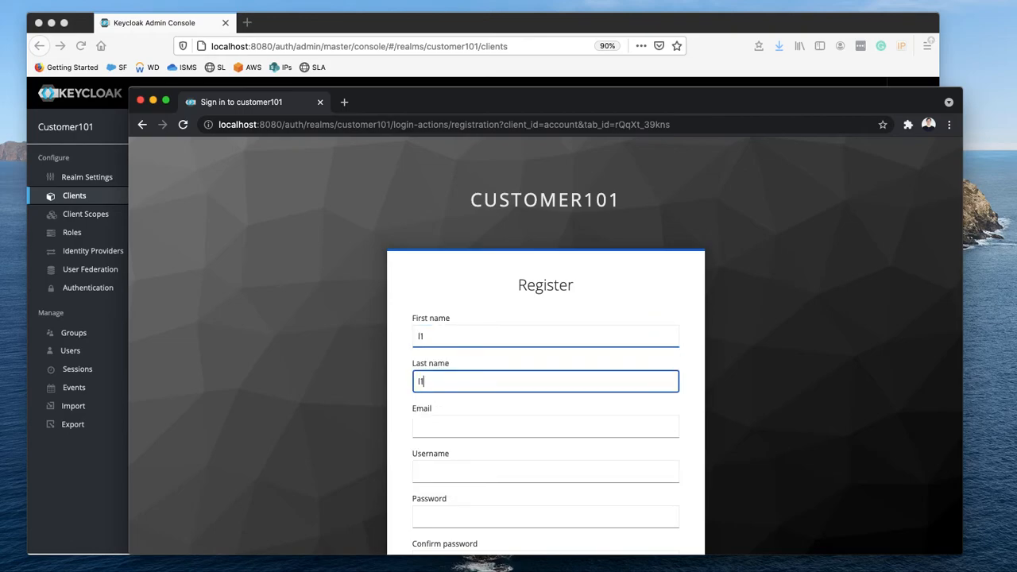
{"action": "type", "text": "ll@"}
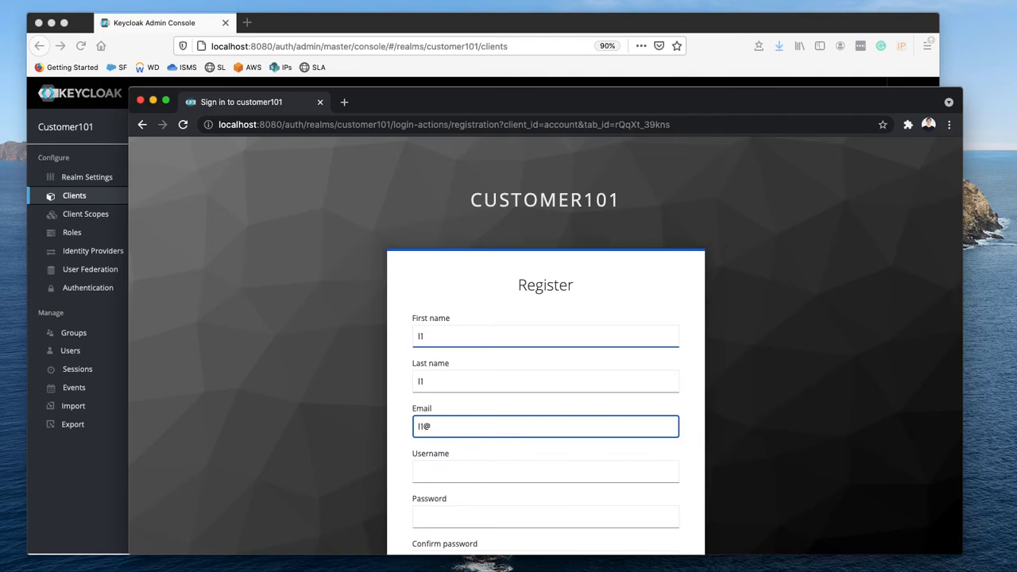
{"action": "type", "text": "example.com"}
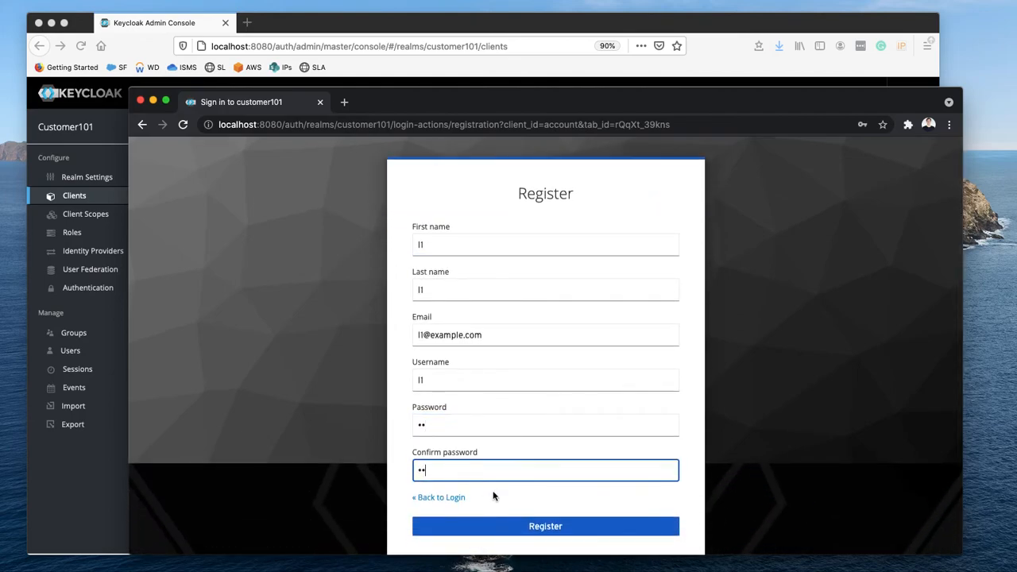
{"action": "left_click", "coordinate": [544, 526]}
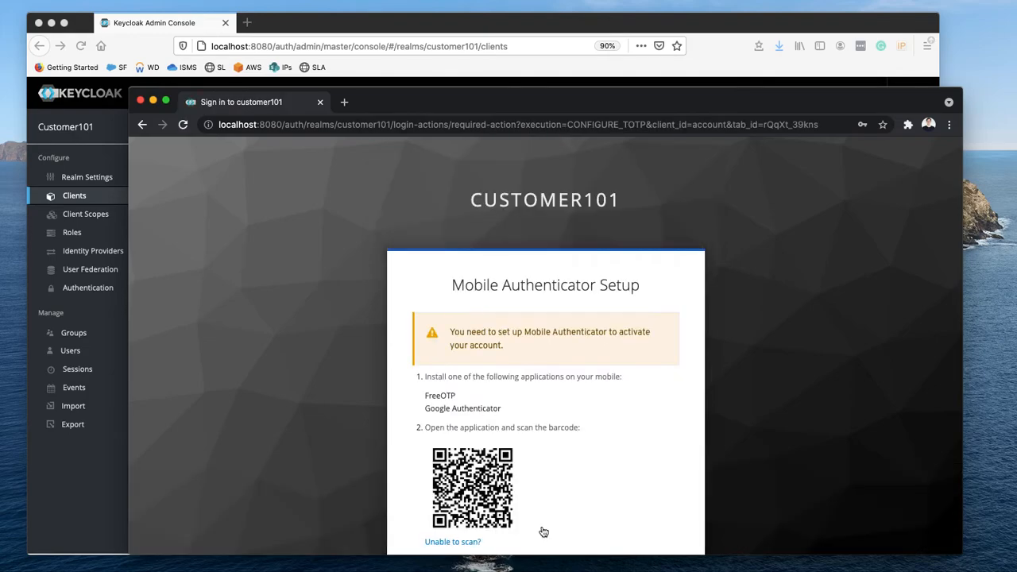
- Submit the authenticator's one-time code with device name 'phone'
{"action": "scroll", "scroll_direction": "down", "scroll_amount": 3}
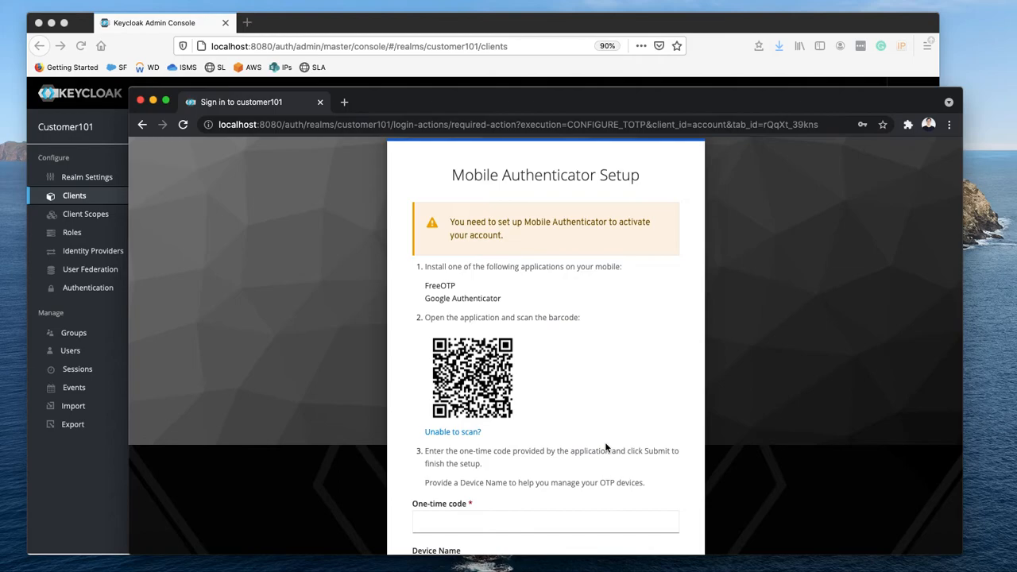
{"action": "scroll", "scroll_direction": "down", "scroll_amount": 3}
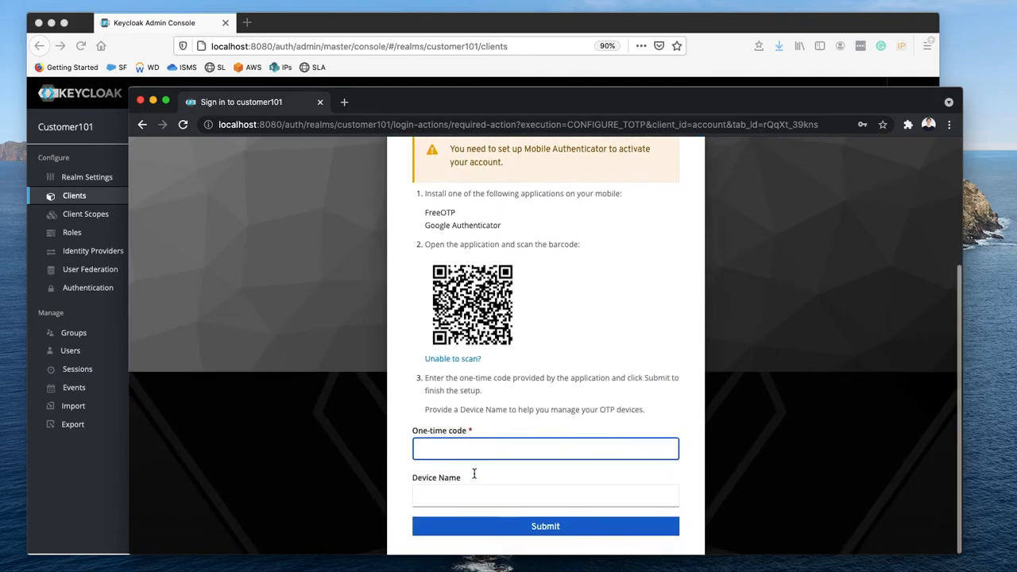
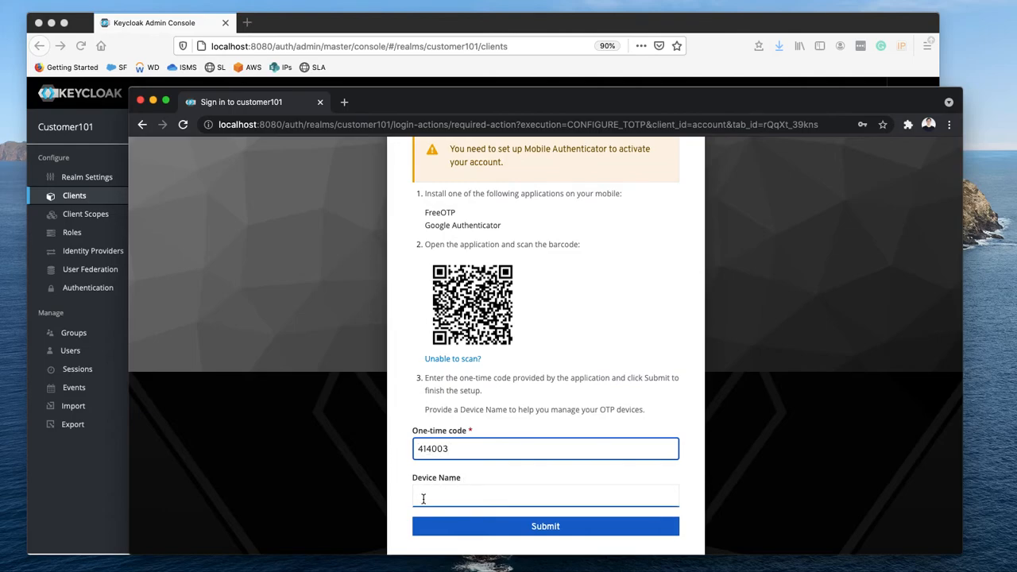
{"action": "type", "text": "phon"}
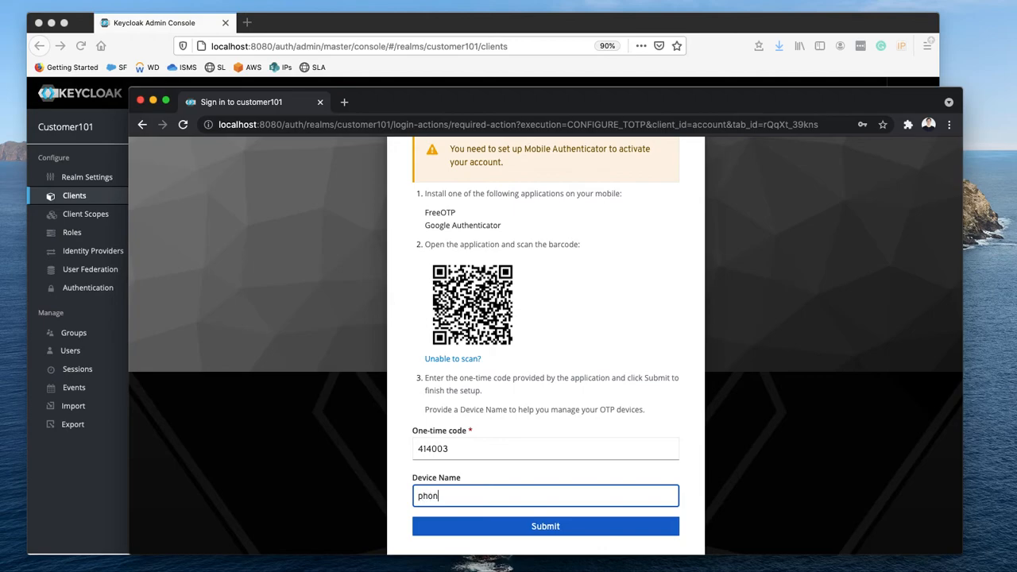
{"action": "left_click", "coordinate": [545, 526]}
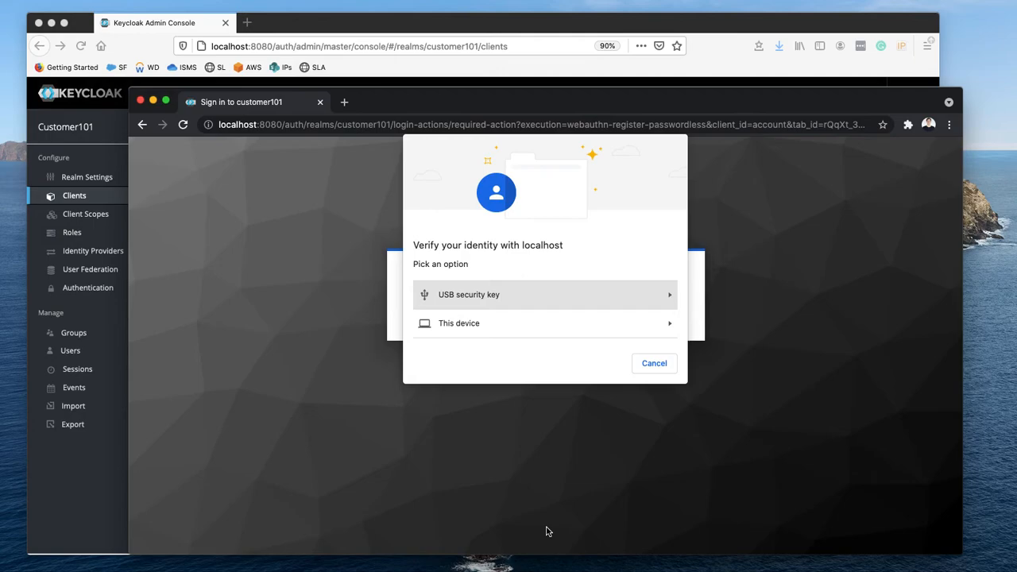
{"action": "mouse_move", "coordinate": [529, 322]}
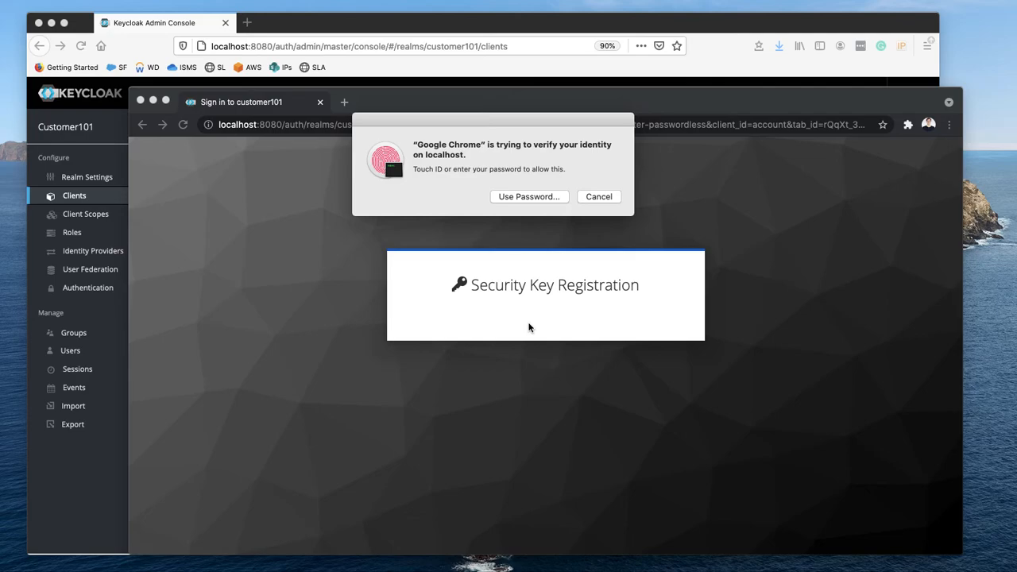
- Approve registering This device as a passwordless security key with Touch ID
{"action": "left_click", "coordinate": [598, 196]}
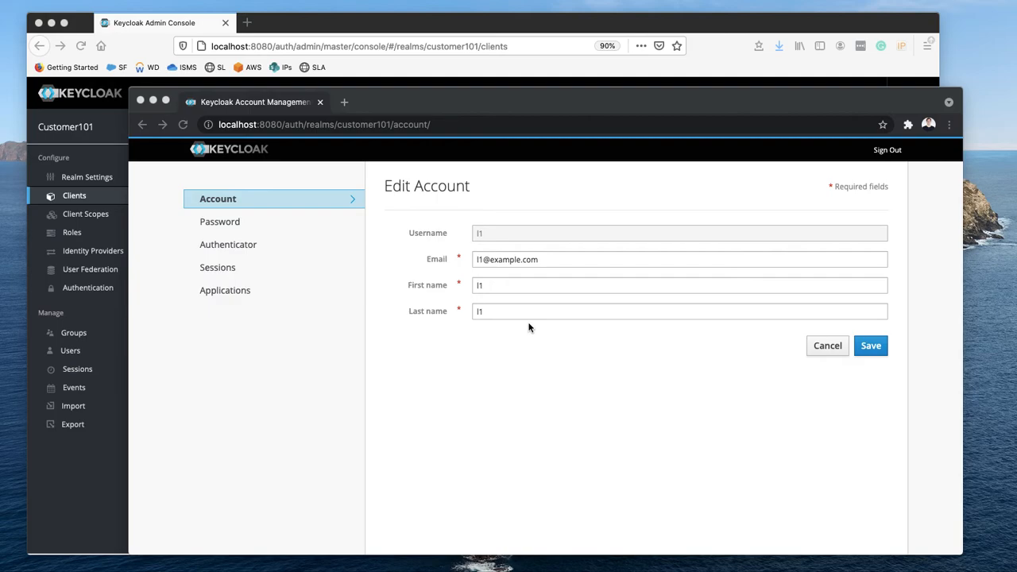
{"action": "mouse_move", "coordinate": [860, 165]}
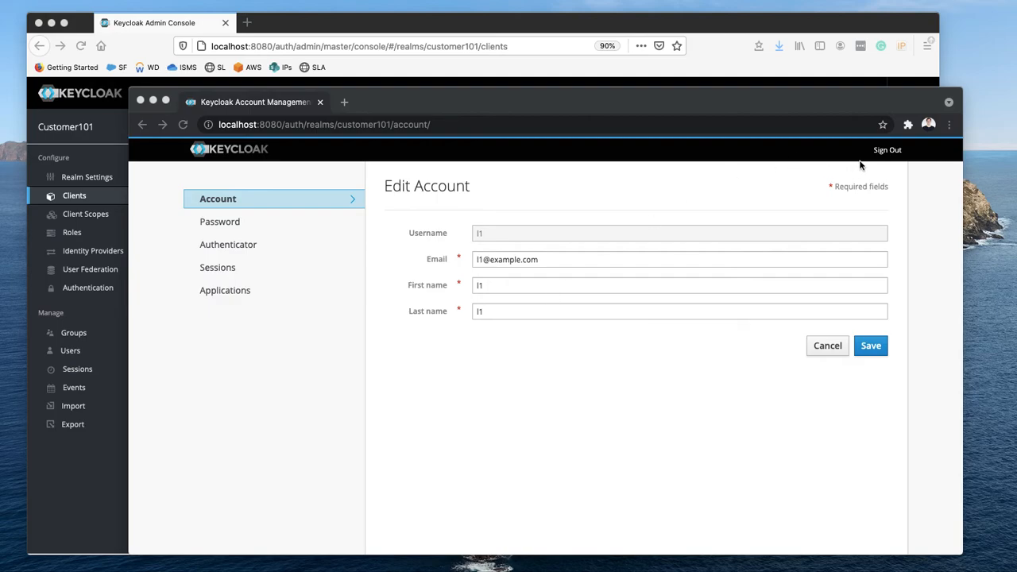
- Sign l1 out from the account page in Chrome
{"action": "left_click", "coordinate": [679, 259]}
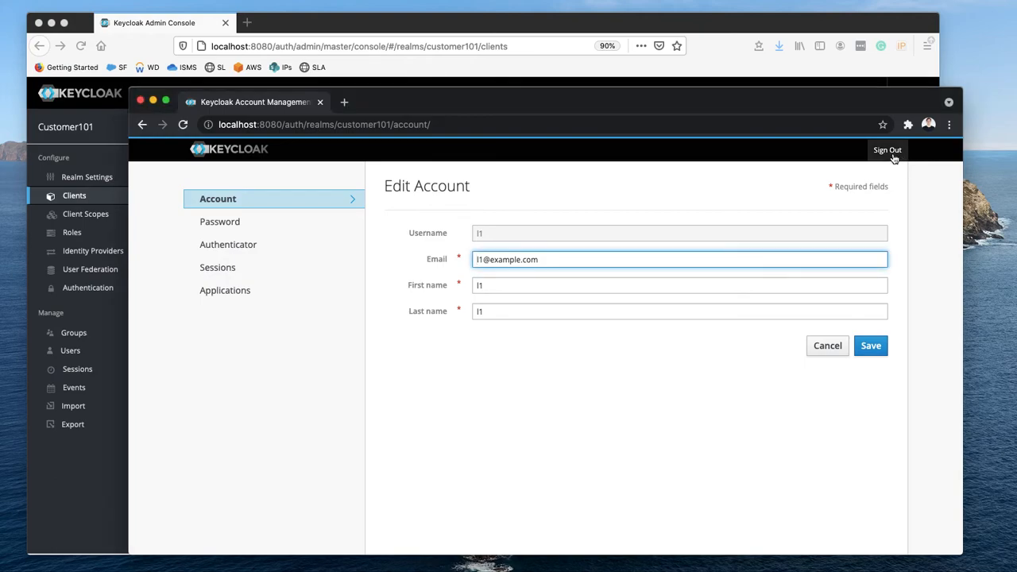
{"action": "left_click", "coordinate": [886, 149]}
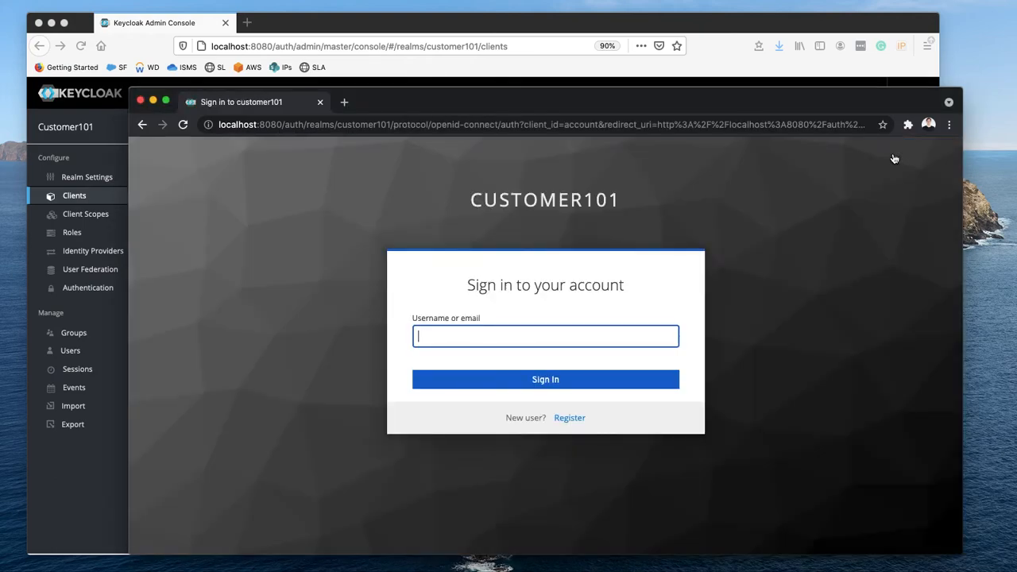
{"action": "mouse_move", "coordinate": [347, 15]}
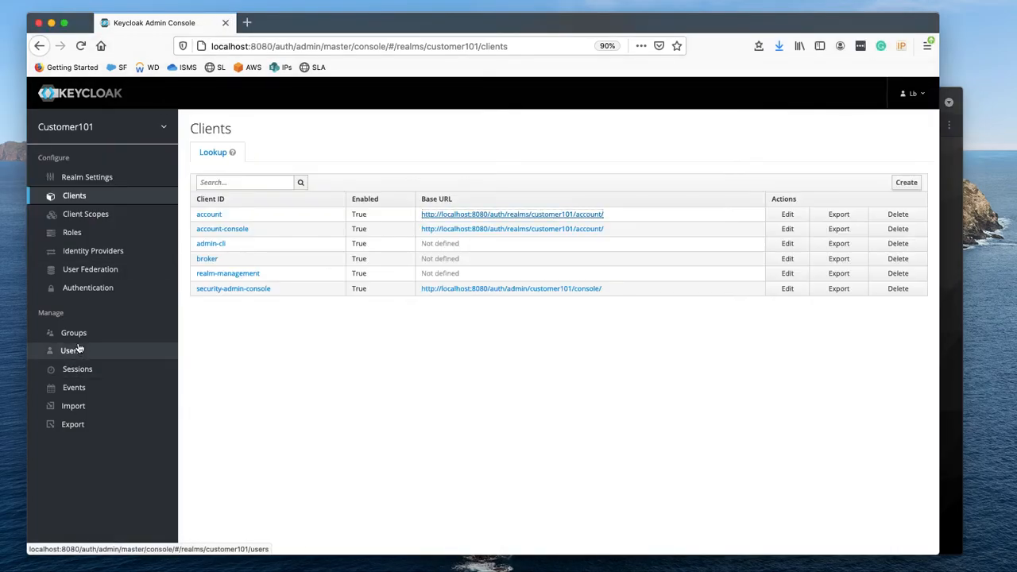
- List all users, open l1, and view its Credentials tab
{"action": "left_click", "coordinate": [71, 350]}
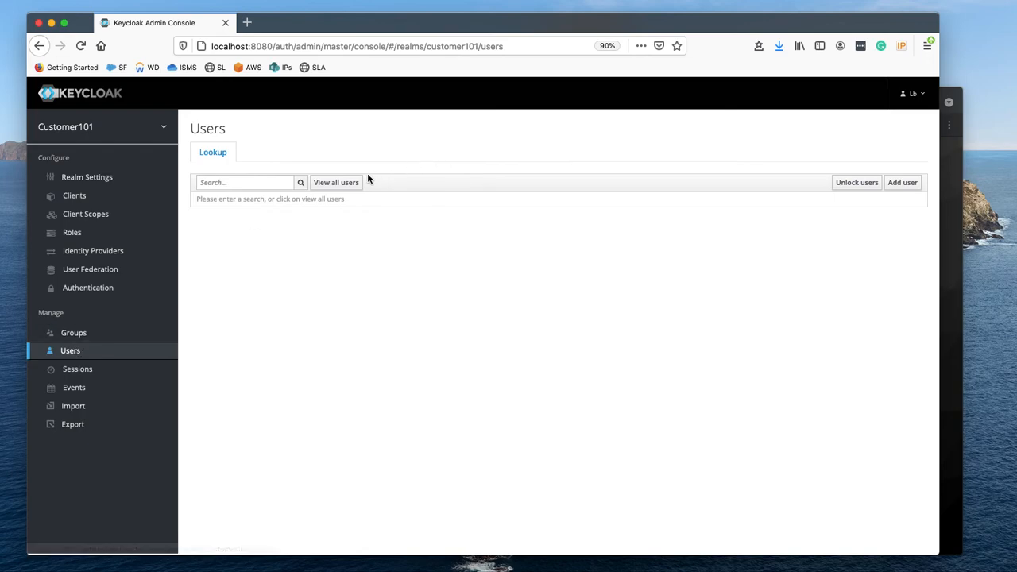
{"action": "left_click", "coordinate": [336, 182]}
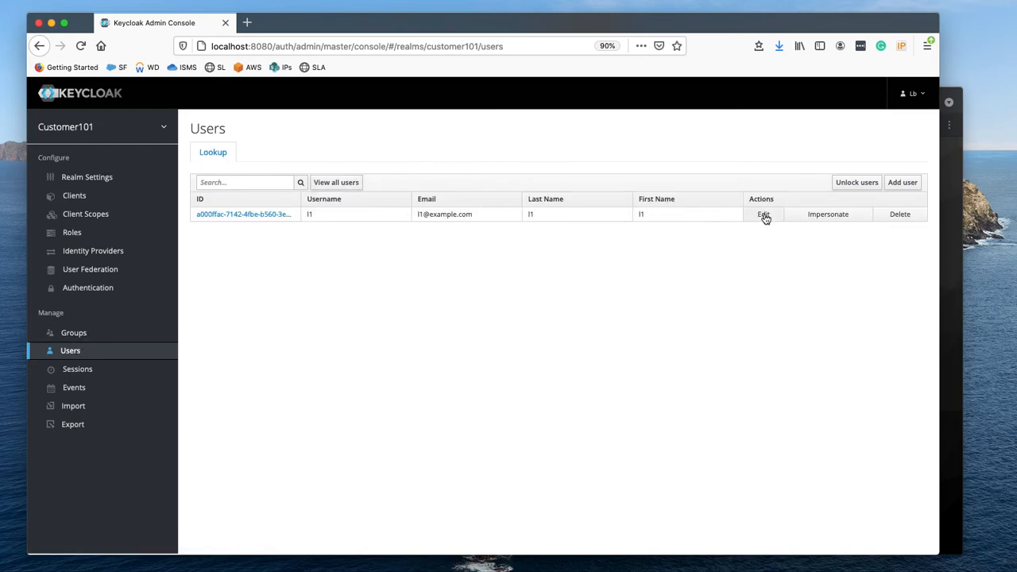
{"action": "left_click", "coordinate": [762, 214]}
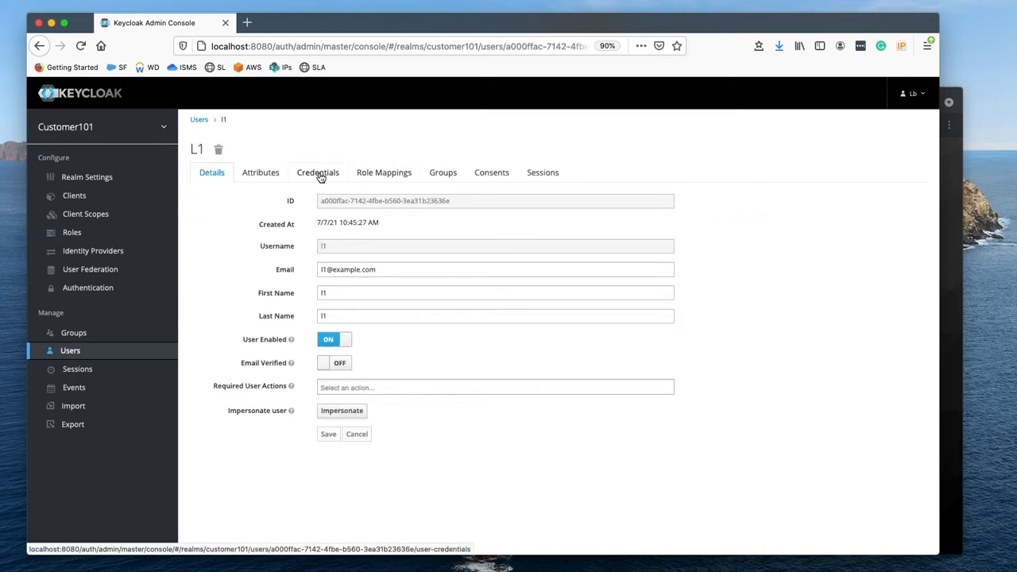
{"action": "left_click", "coordinate": [317, 172]}
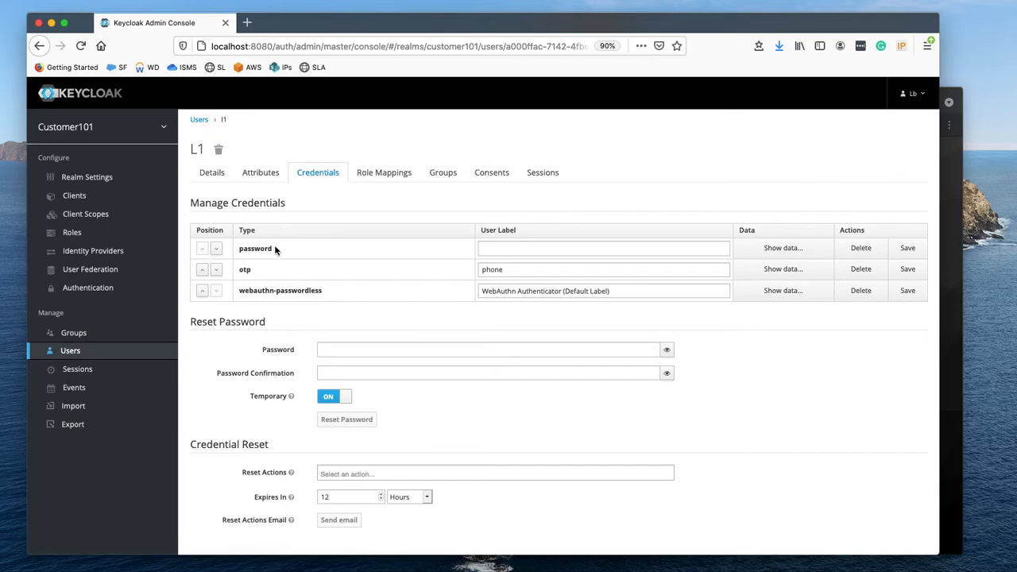
{"action": "mouse_move", "coordinate": [339, 294]}
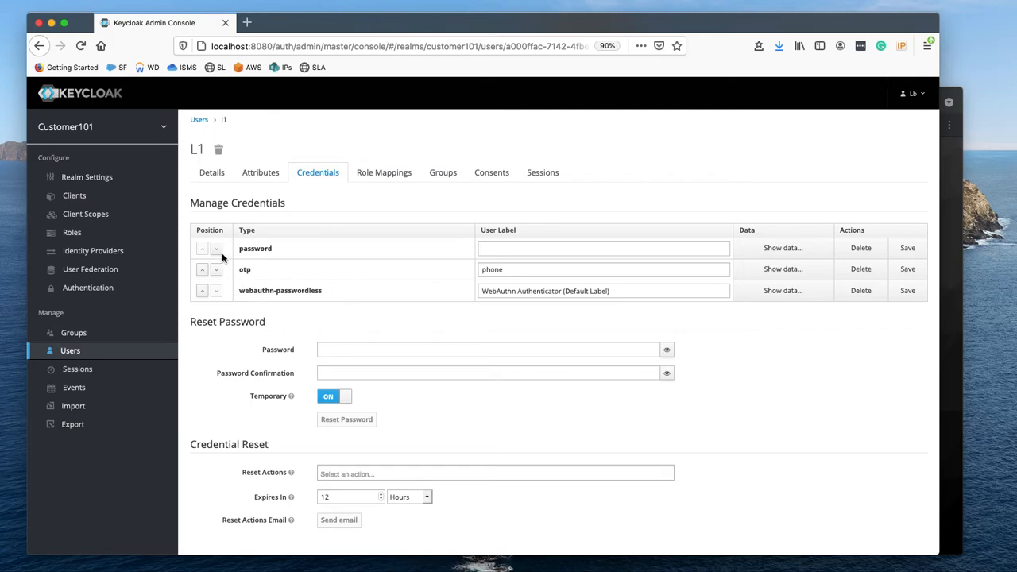
{"action": "mouse_move", "coordinate": [318, 301]}
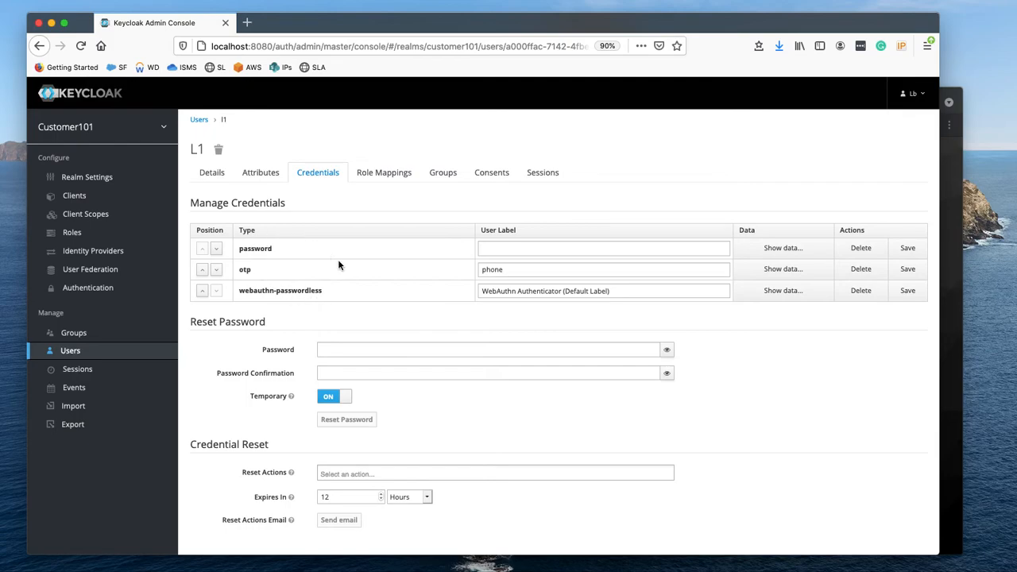
{"action": "mouse_move", "coordinate": [819, 217]}
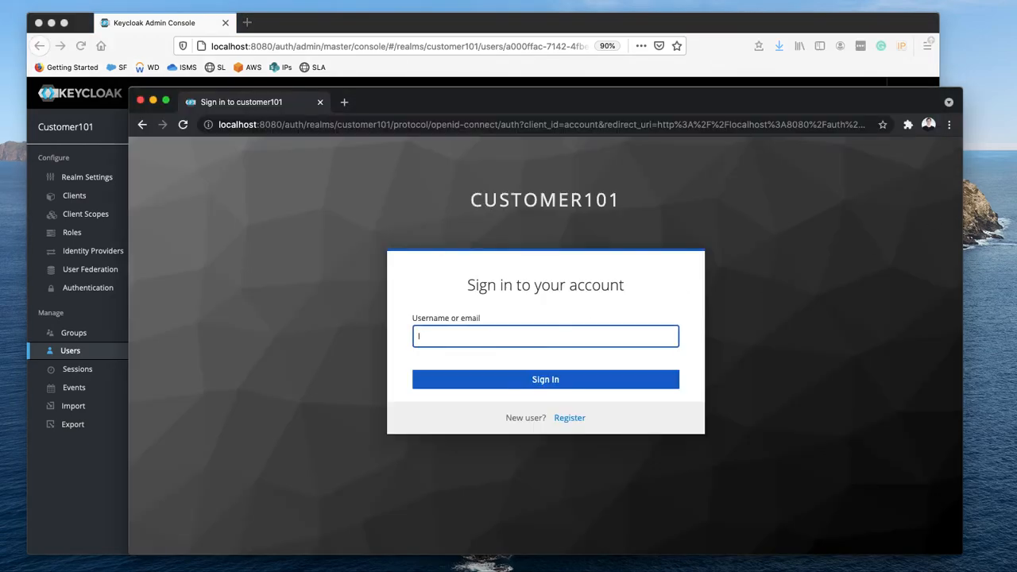
- Submit username l1 on the customer101 sign-in page and focus the password field
{"action": "type", "text": "l"}
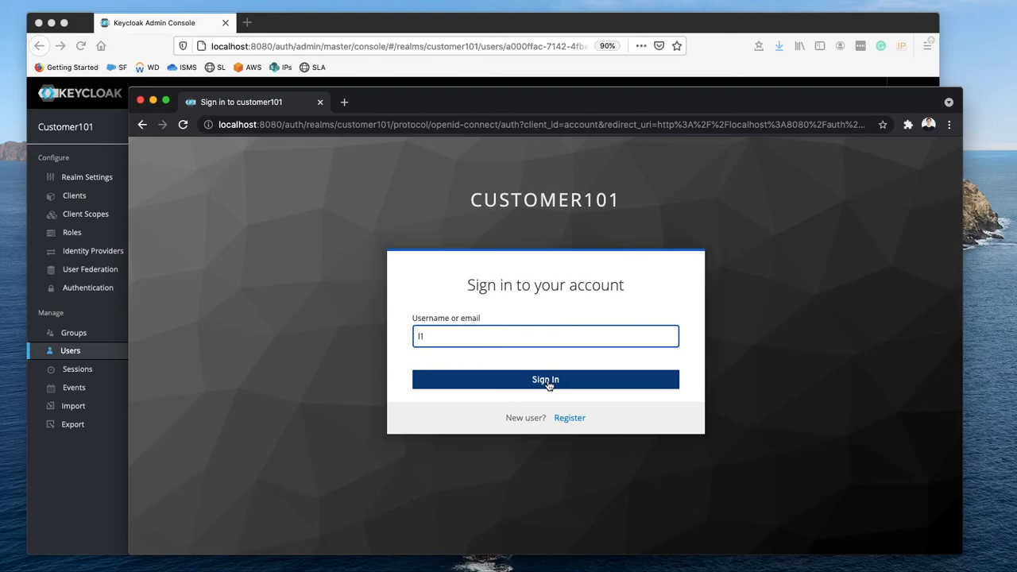
{"action": "left_click", "coordinate": [545, 379]}
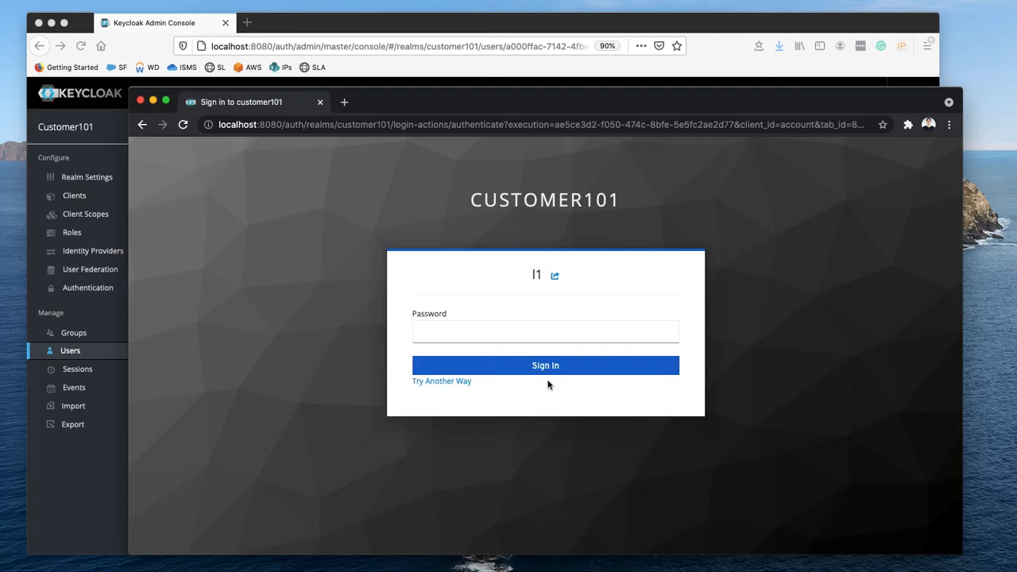
{"action": "left_click", "coordinate": [545, 331]}
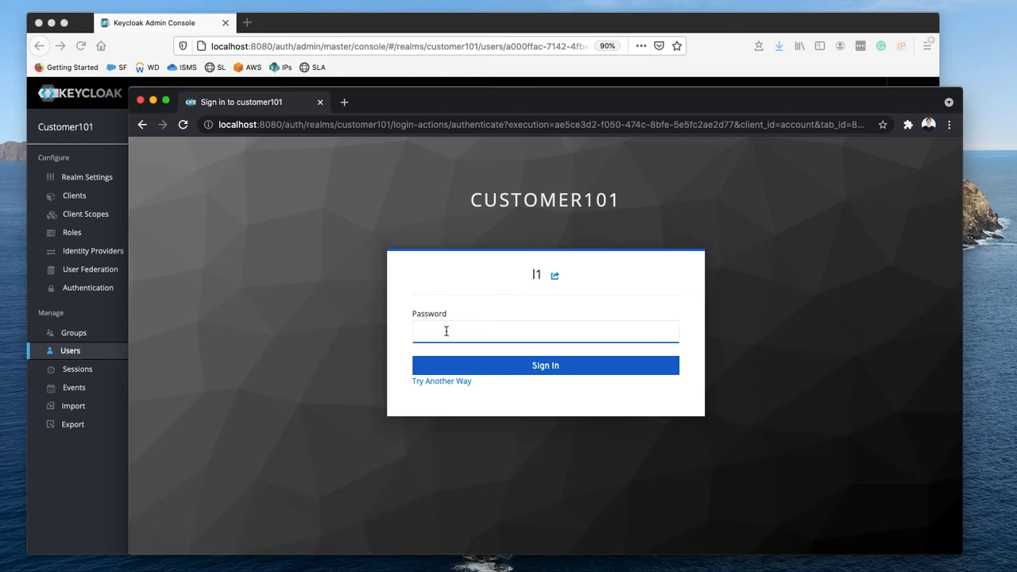
{"action": "mouse_move", "coordinate": [419, 312]}
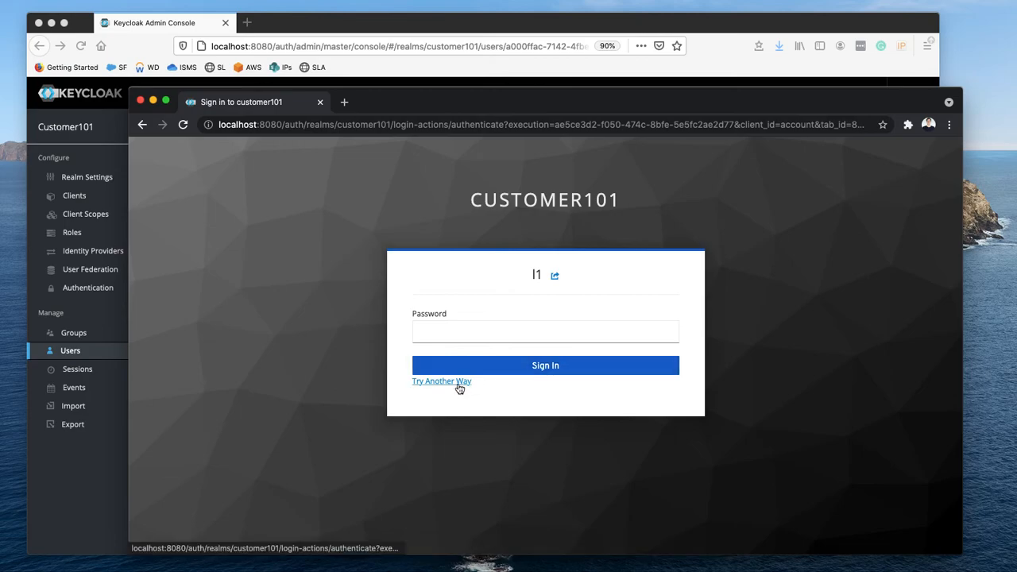
- Under Try Another Way, pick Security Key over Password and Authenticator Application for l1
{"action": "left_click", "coordinate": [441, 380]}
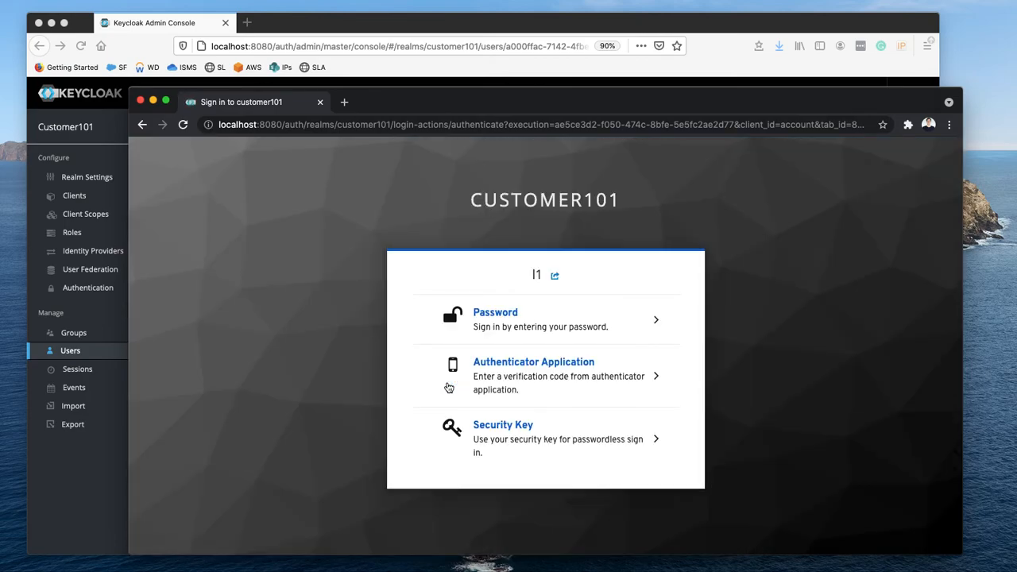
{"action": "mouse_move", "coordinate": [544, 375]}
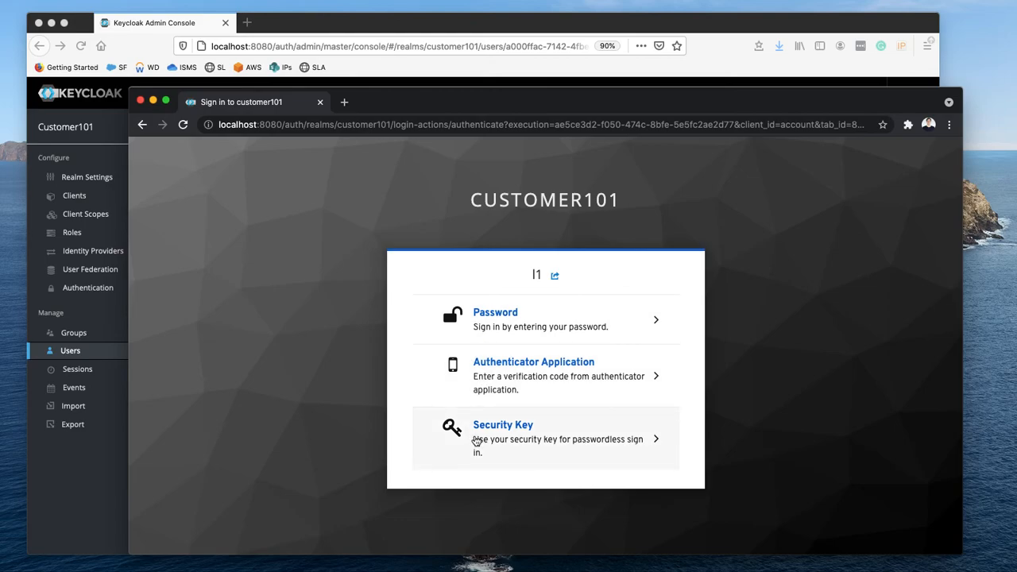
{"action": "mouse_move", "coordinate": [496, 373]}
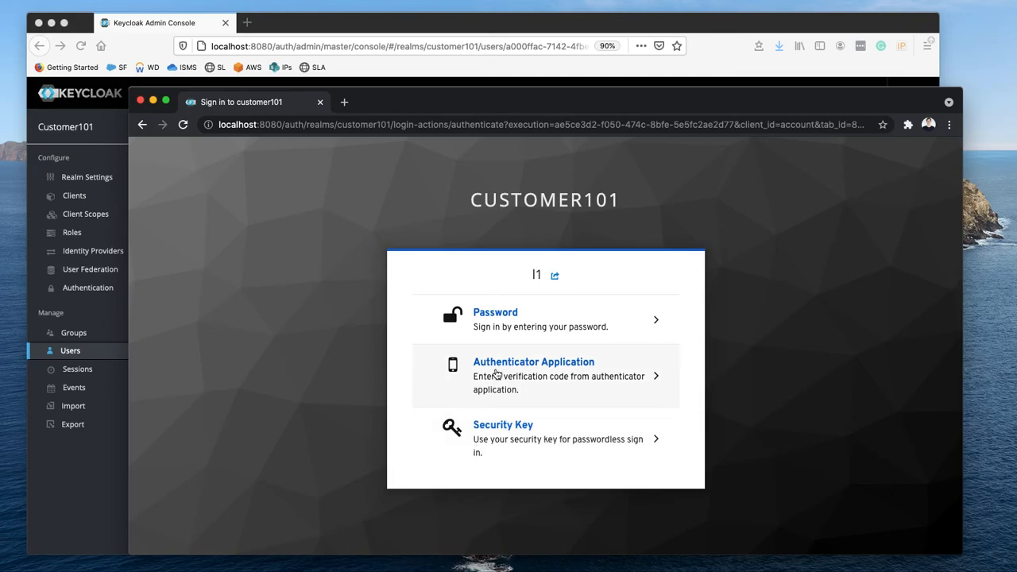
{"action": "mouse_move", "coordinate": [498, 374]}
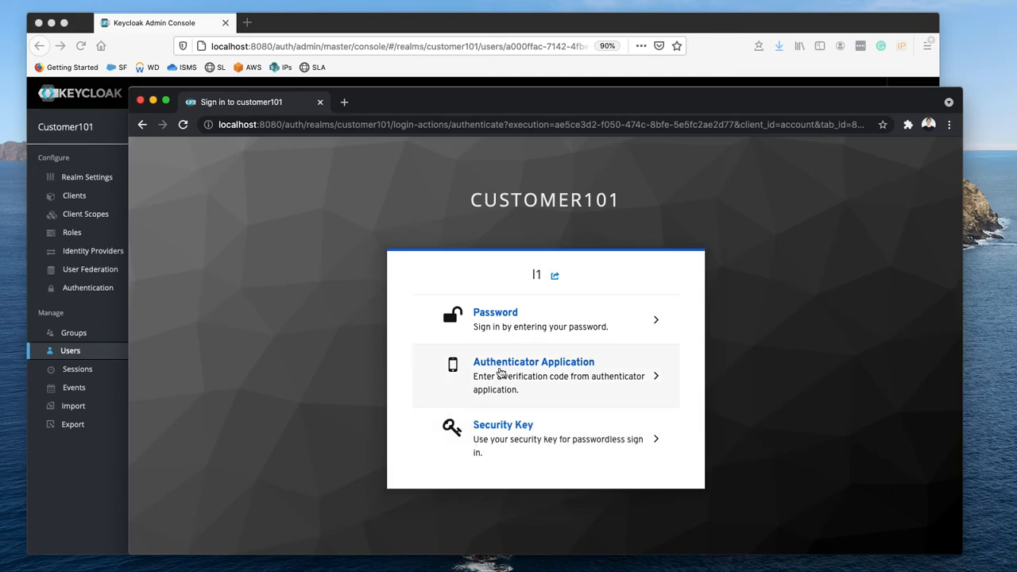
{"action": "mouse_move", "coordinate": [500, 374]}
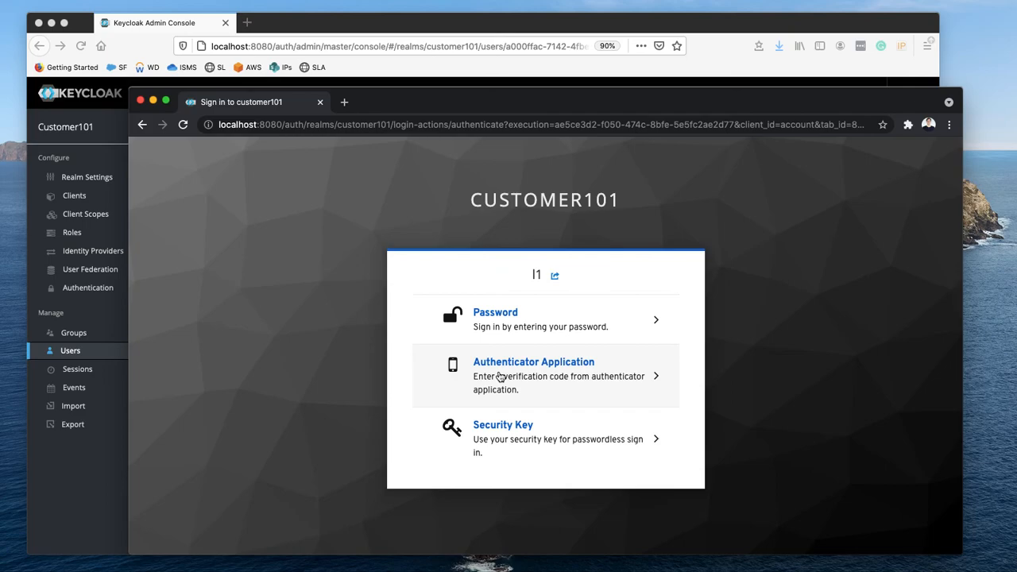
{"action": "mouse_move", "coordinate": [498, 443]}
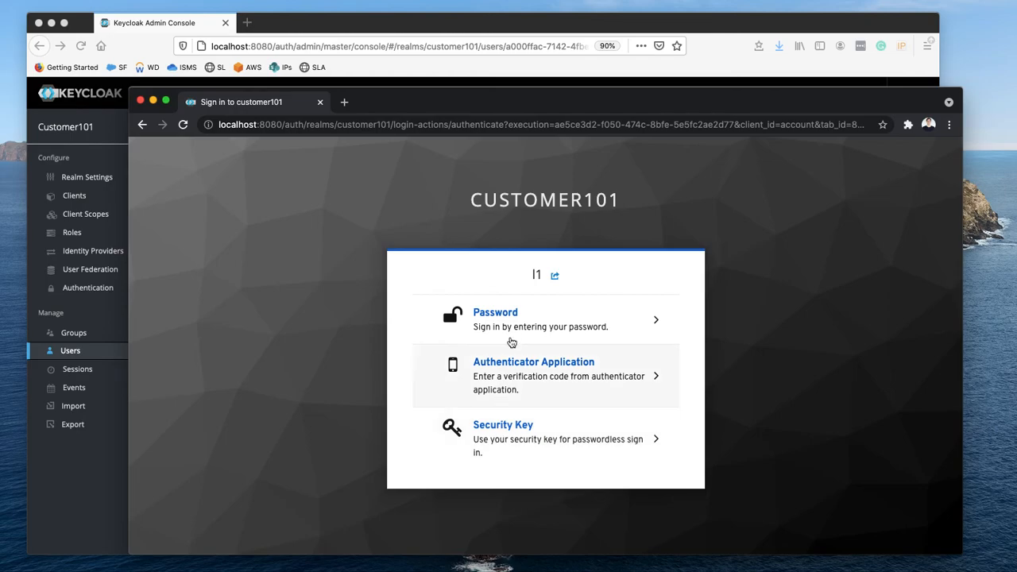
{"action": "mouse_move", "coordinate": [513, 318]}
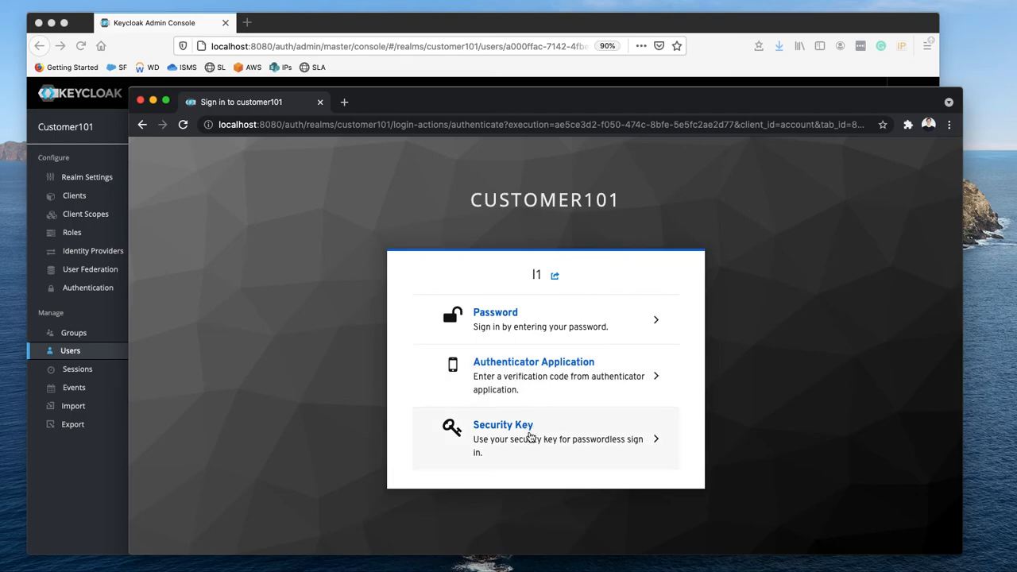
{"action": "left_click", "coordinate": [503, 425]}
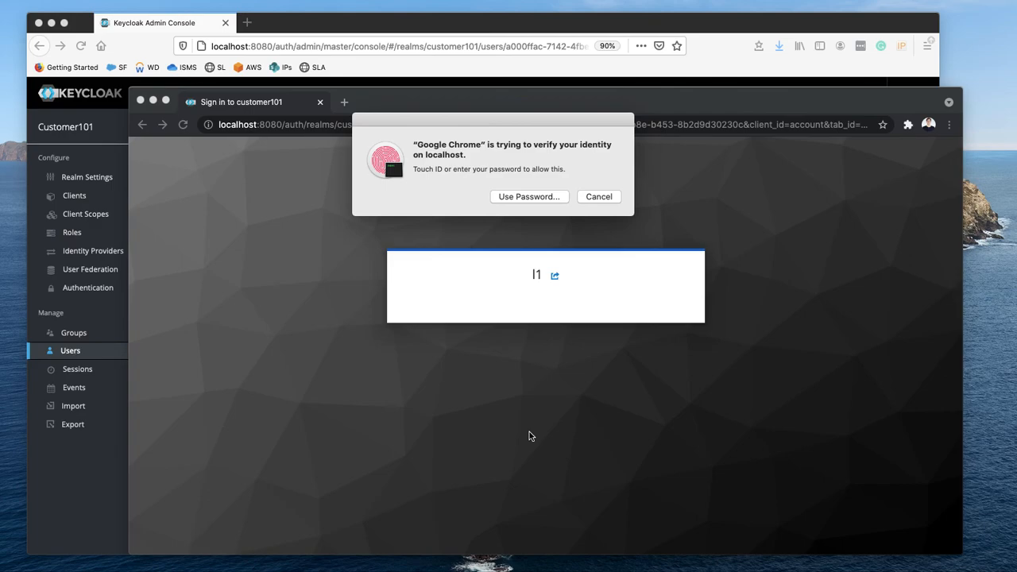
- Approve the Touch ID prompt so l1 lands on the Edit Account page
{"action": "left_click", "coordinate": [598, 196]}
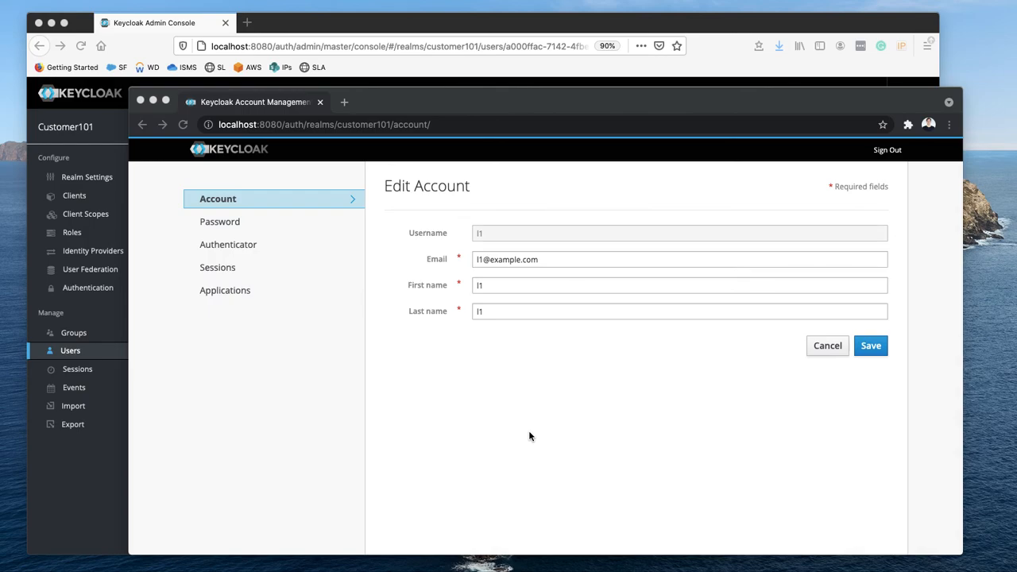